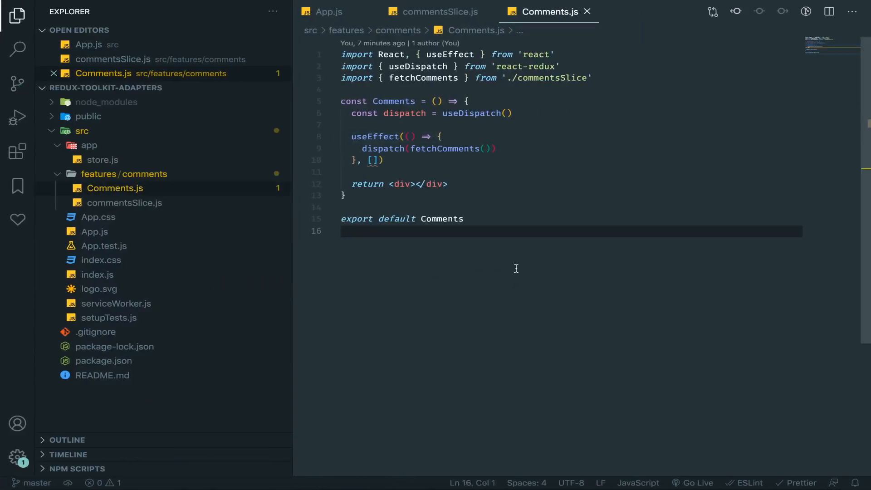
In commentsSlice.js, define const commentsSelectors from commentsAdapter.getSelectors()
click(439, 11)
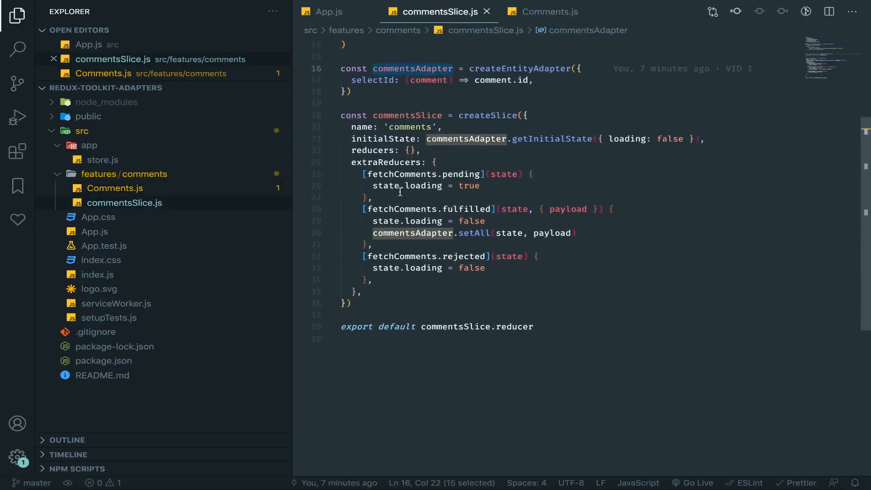
text(cons)
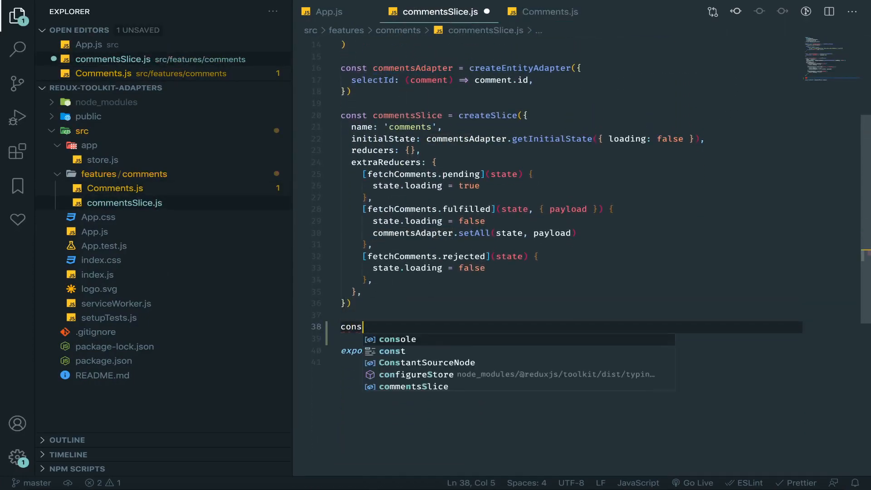
text(t selectors =)
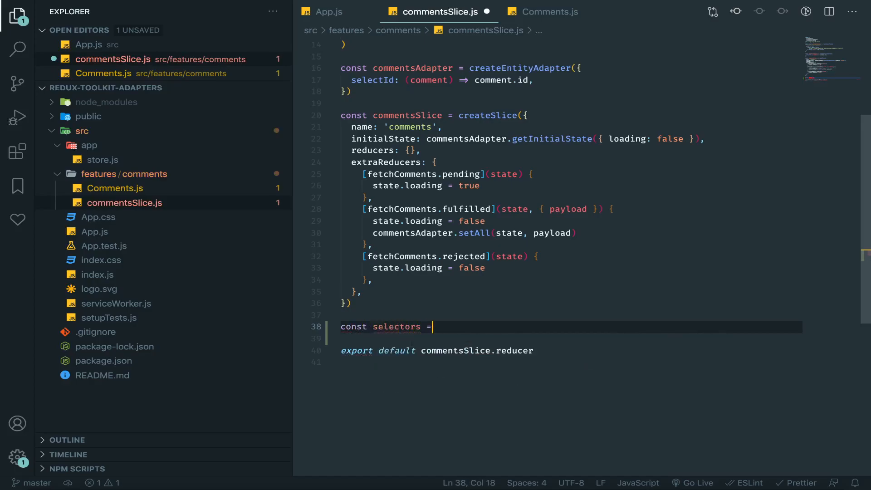
text(commentsAdapter.getSelectors()
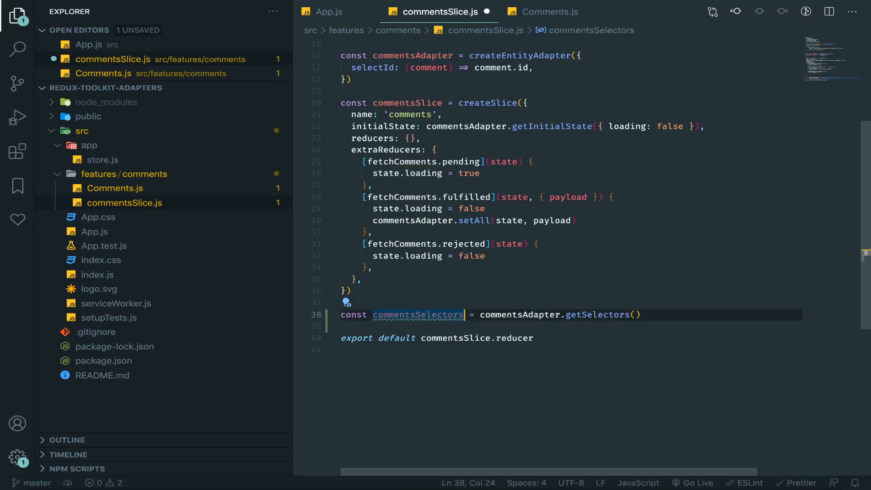
Export the destructured selectors selectIds, selectById, selectTotal, selectEntities and selectAll
text(const {} = commentsSelectors)
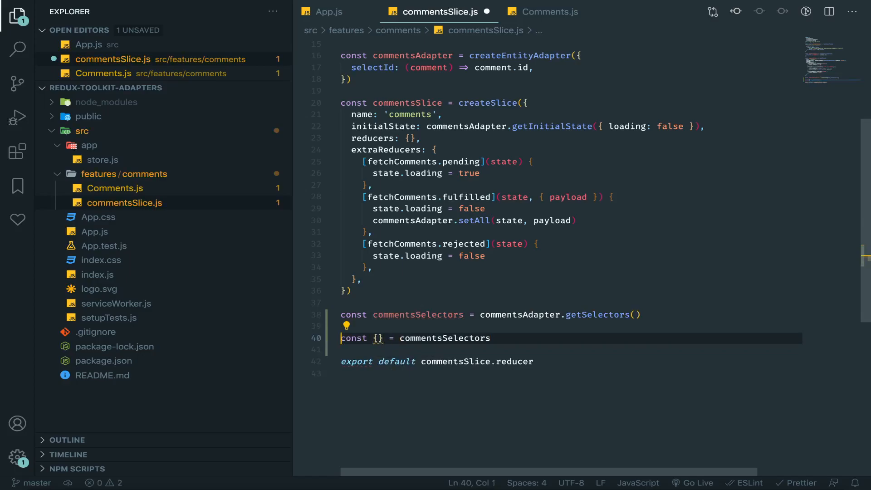
text(export const {)
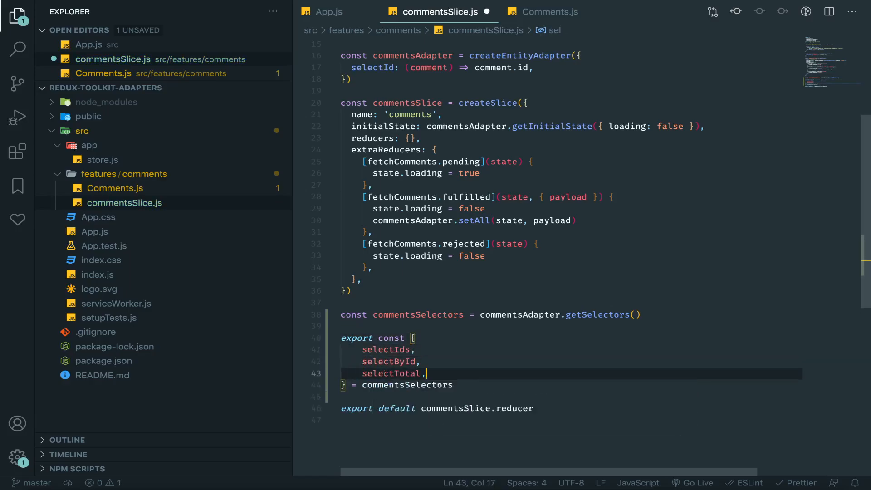
text(selectEntities,)
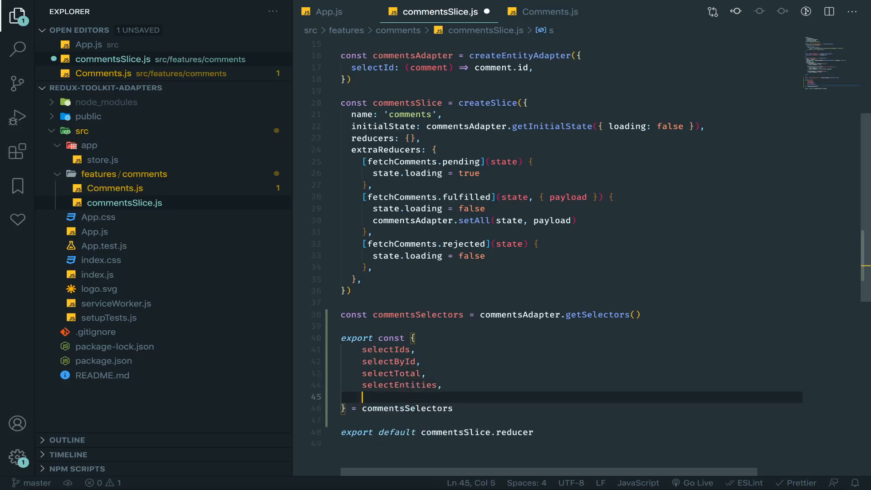
text(selectAll,)
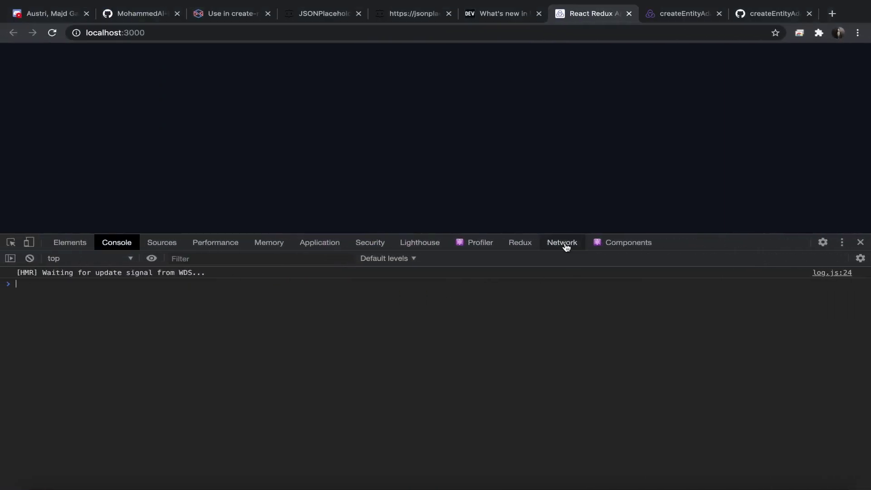
Start a new Chrome tab for a search on normalized state in Redux Toolkit
click(520, 242)
text(normilzed state redux tool)
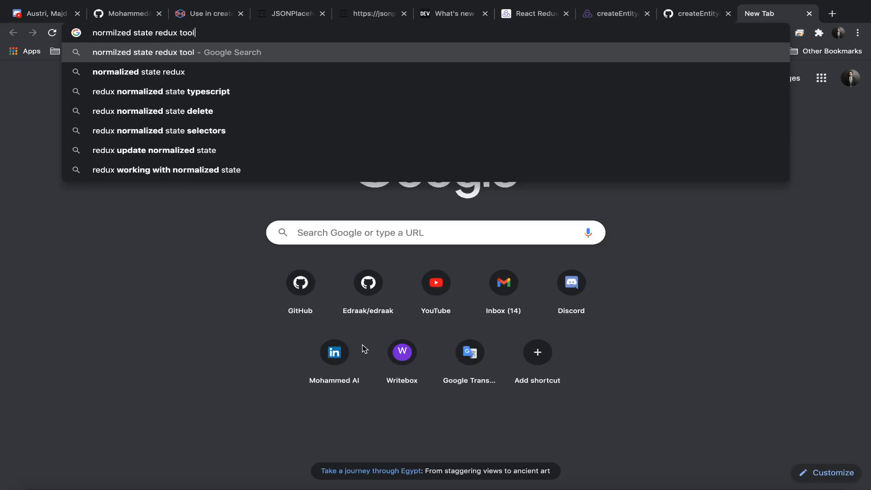
Run the search and read Redux's Normalizing State Shape guide and its example data
key(Enter)
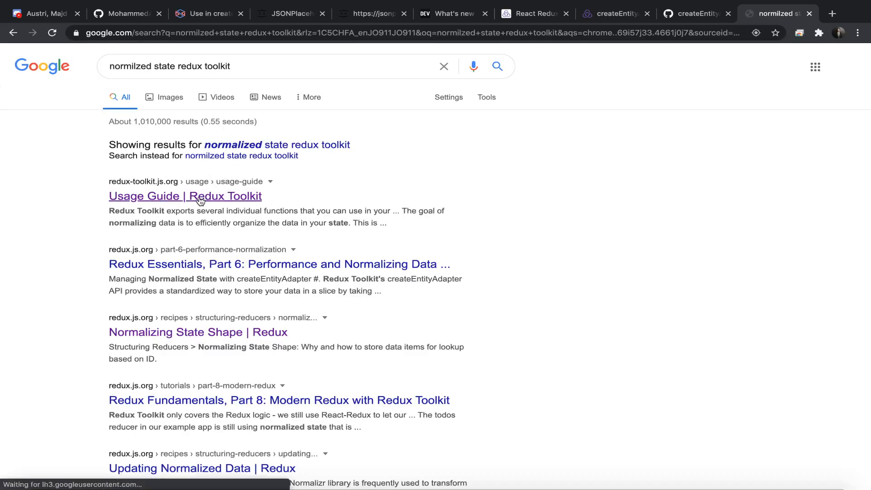
click(200, 196)
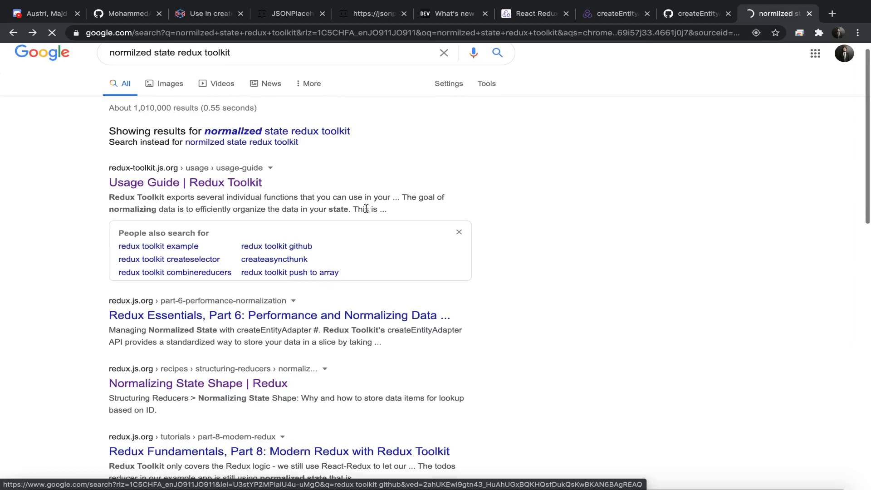
click(198, 383)
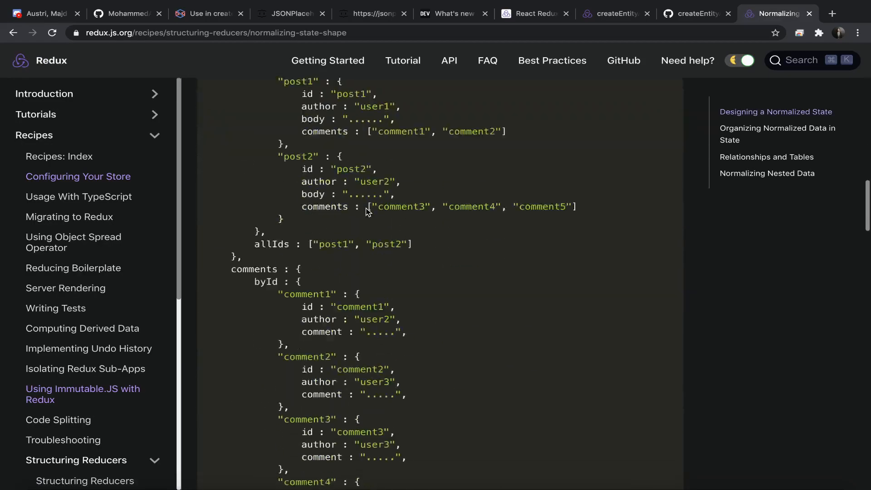
scroll(down, 3)
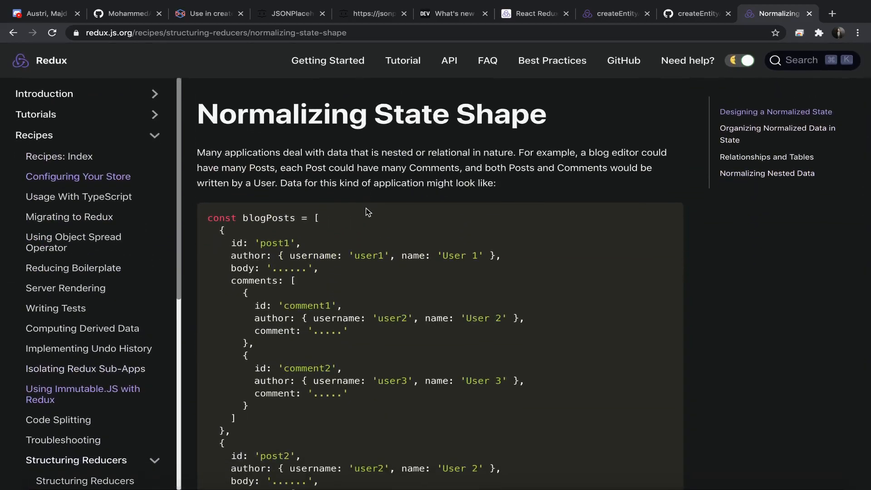
scroll(down, 3)
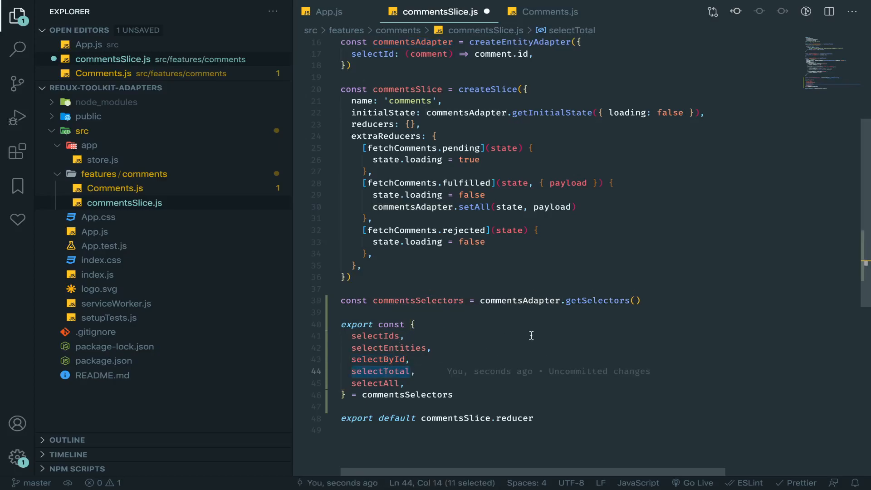
Review the selectAll export and move into the getSelectors call's argument
click(374, 383)
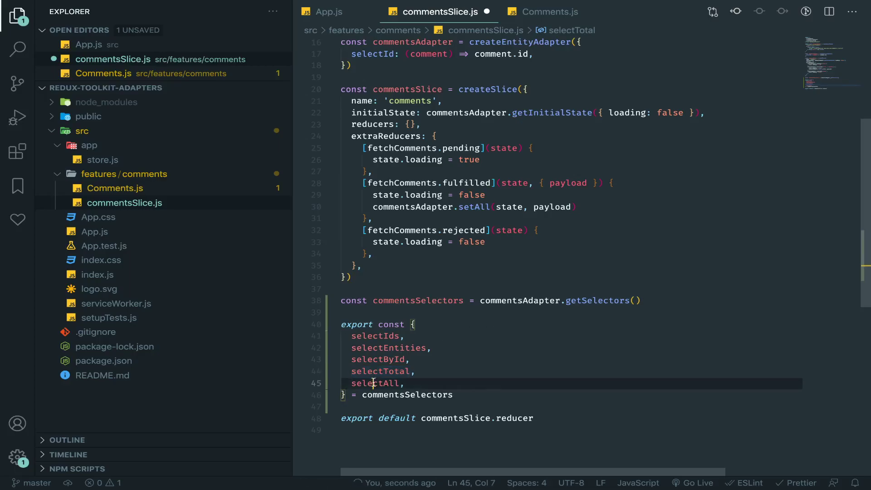
double_click(374, 383)
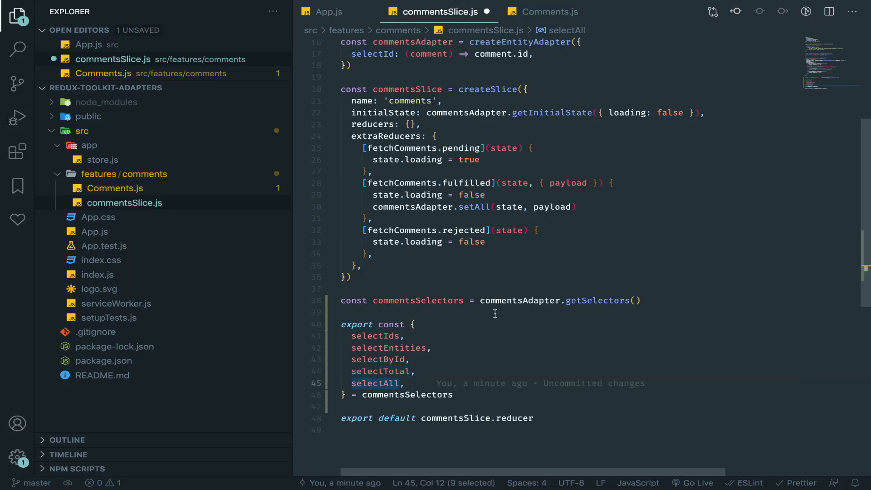
mouse_move(484, 265)
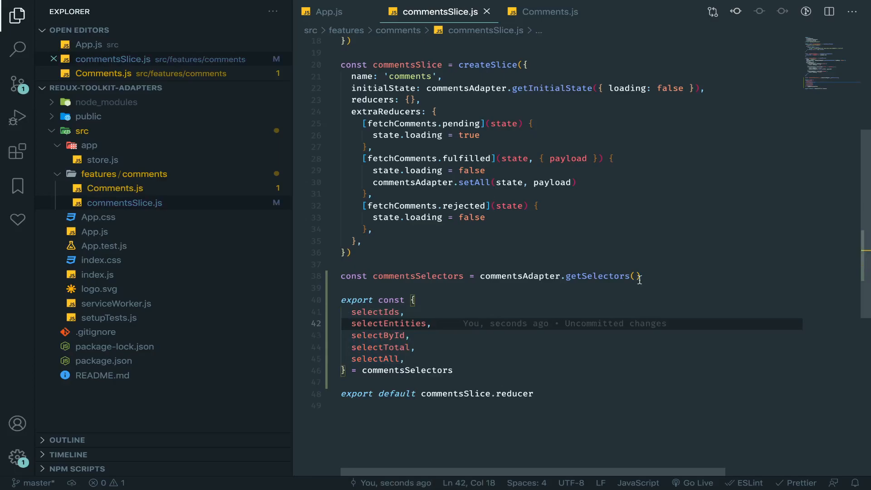
click(635, 275)
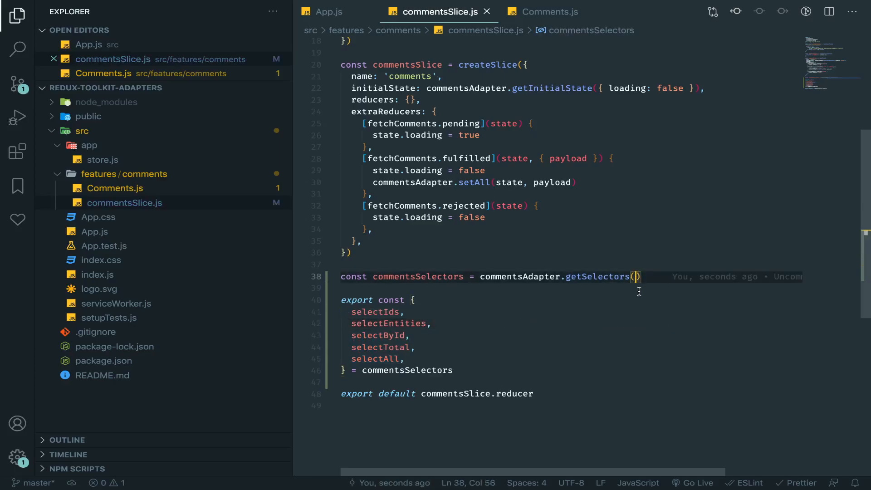
mouse_move(570, 298)
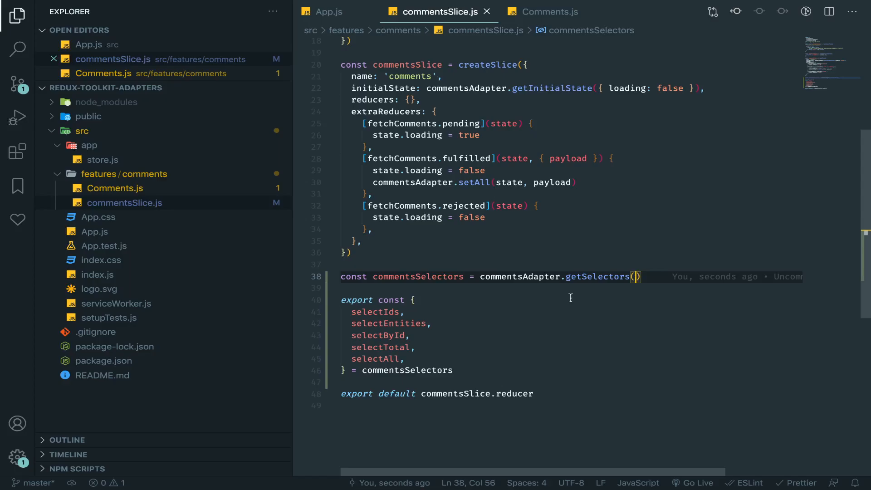
Give getSelectors a state => state.comments callback
text(s)
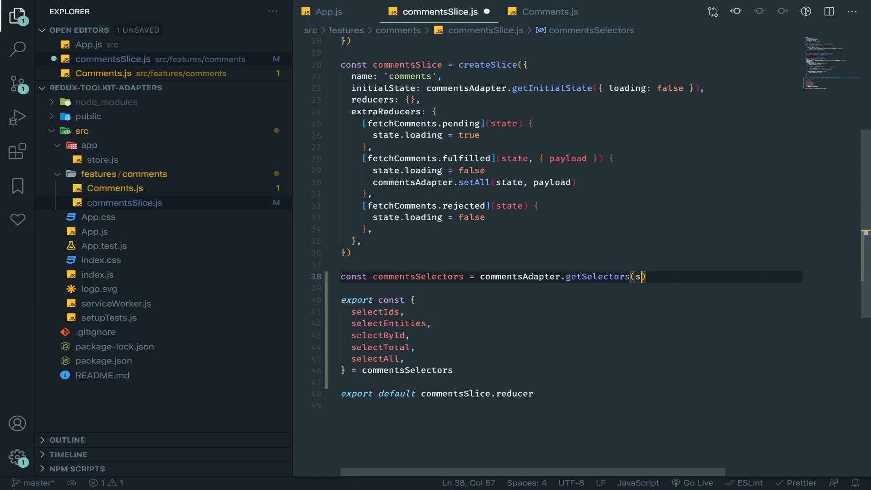
text(tate =>)
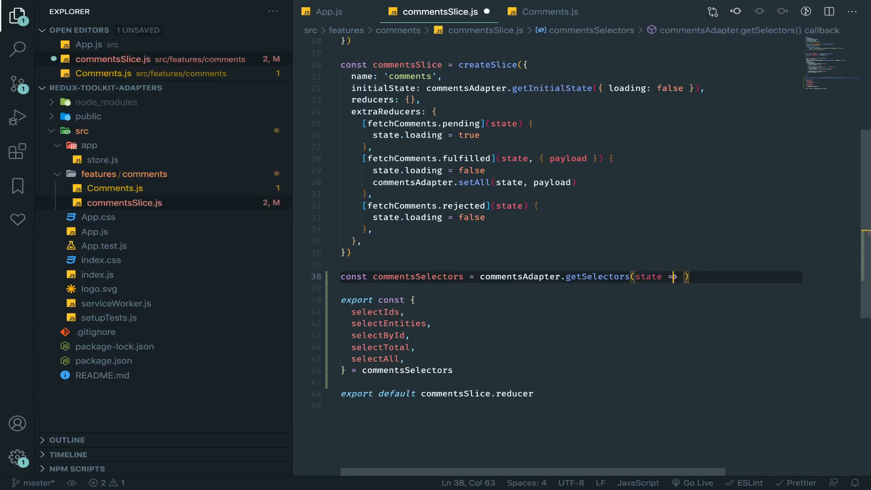
double_click(648, 276)
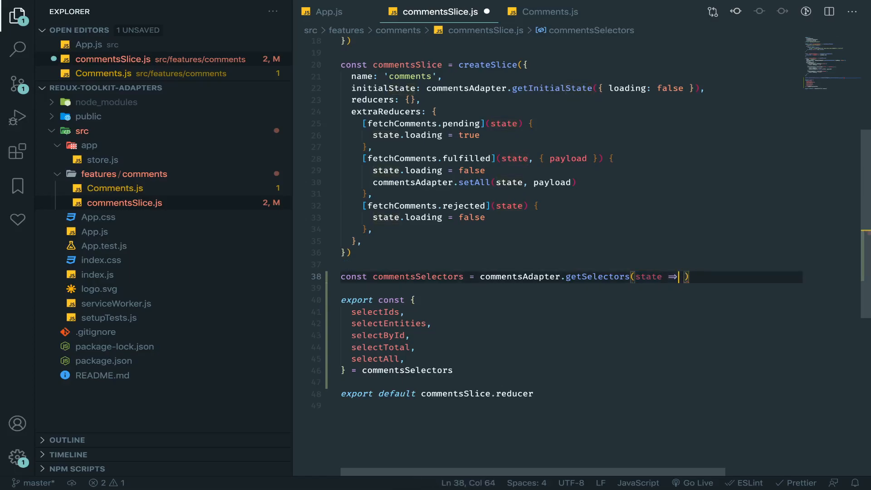
text(state.comment)
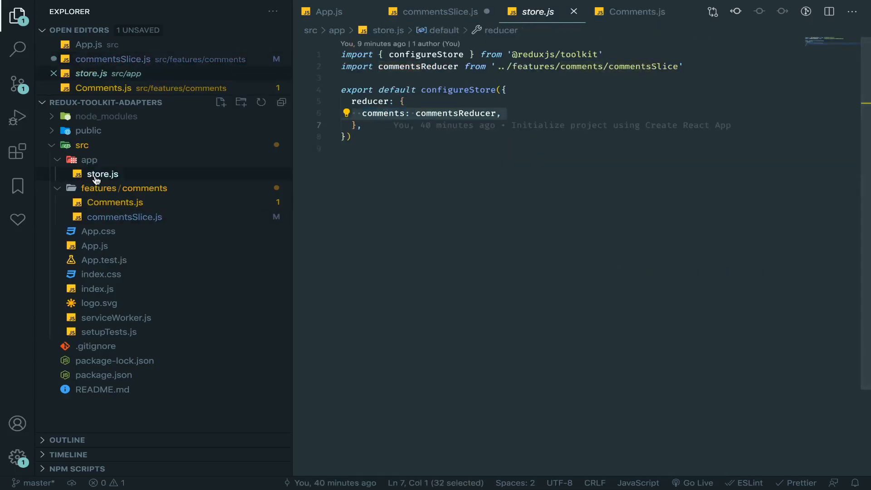
Check the comments reducer key in app/store.js before exporting commentsSelectors
click(440, 11)
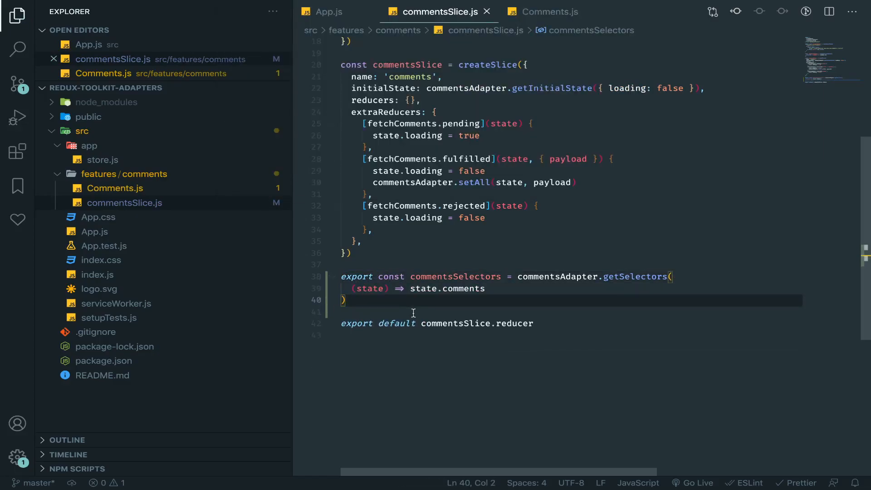
Review the state.comments key, then move to Comments.js for the useSelector import
double_click(456, 276)
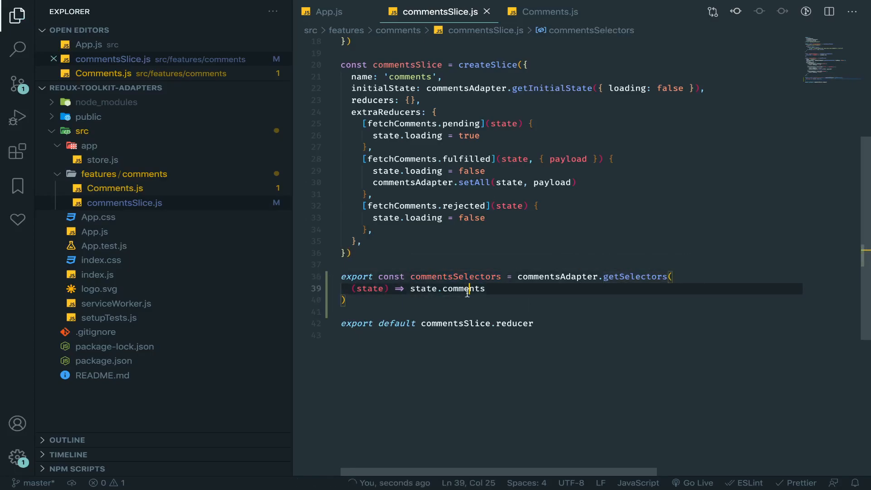
double_click(423, 289)
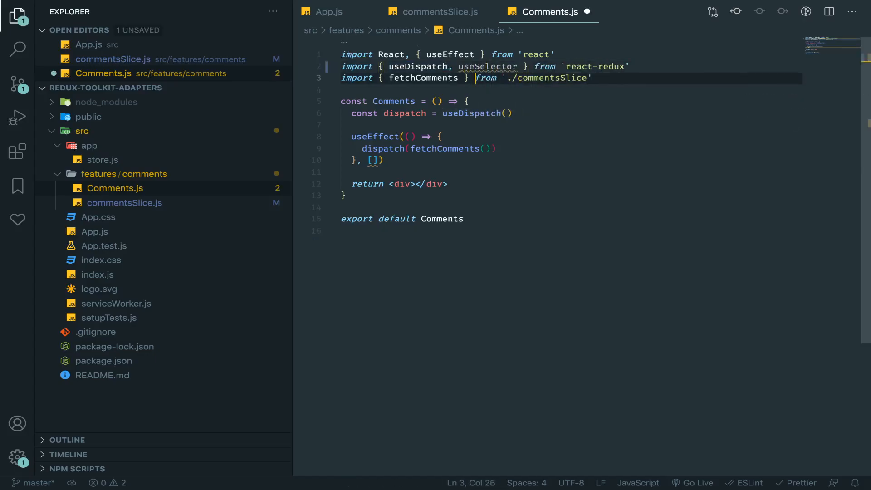
Import useSelector and commentsSelectors, and read total via useSelector(commentsSelectors.selectTotal)
text(, select)
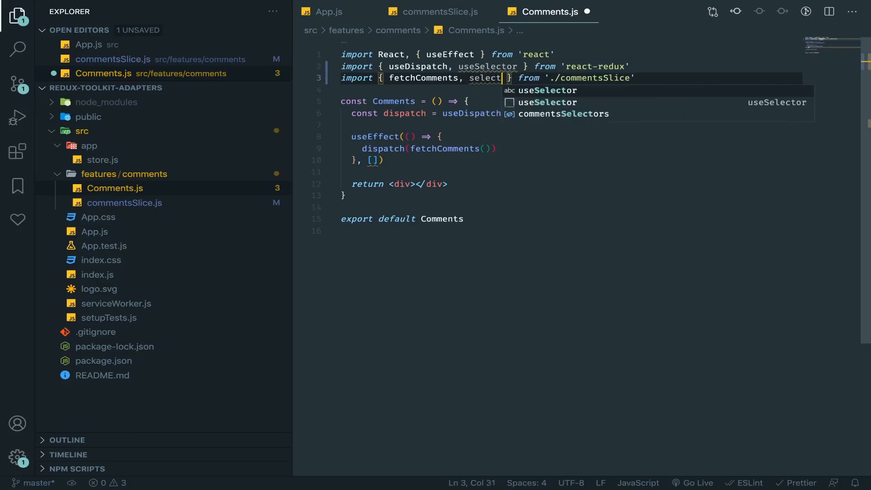
click(564, 114)
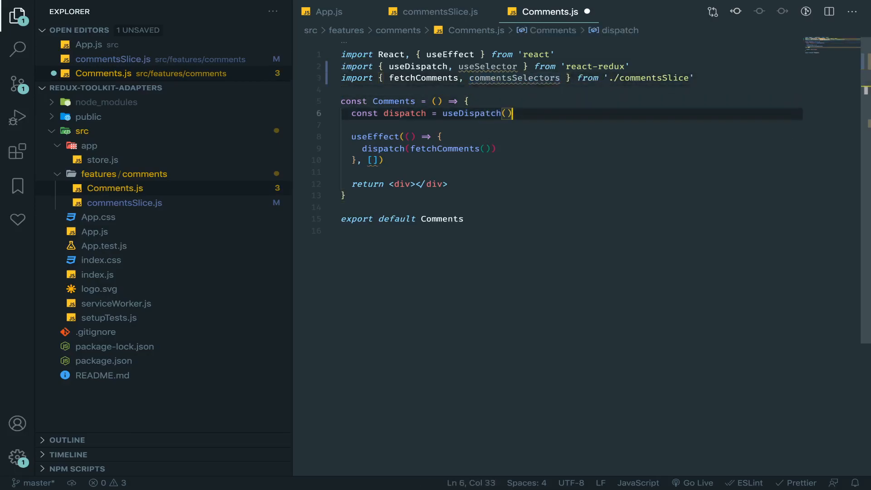
text(const total =)
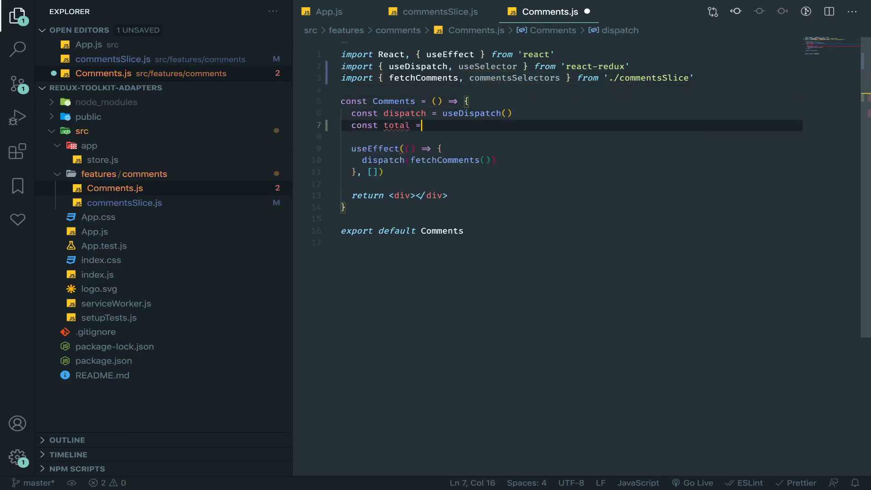
text(useSelector())
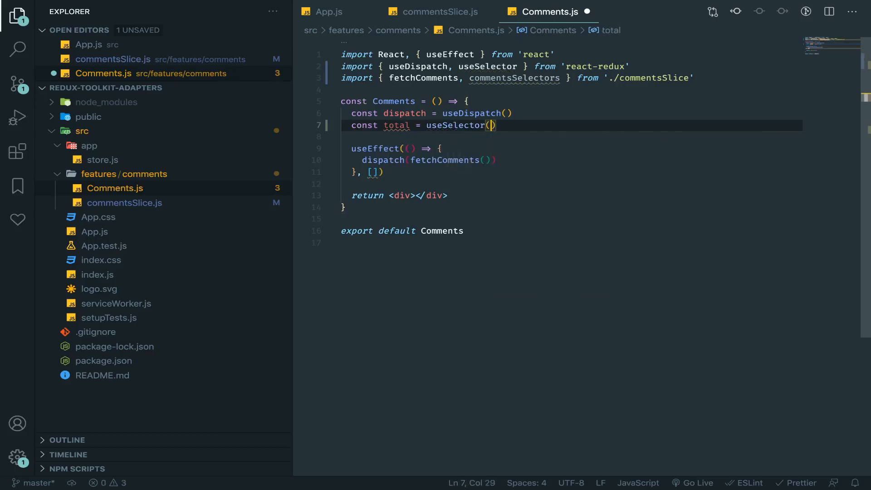
text(commentsSelectors.)
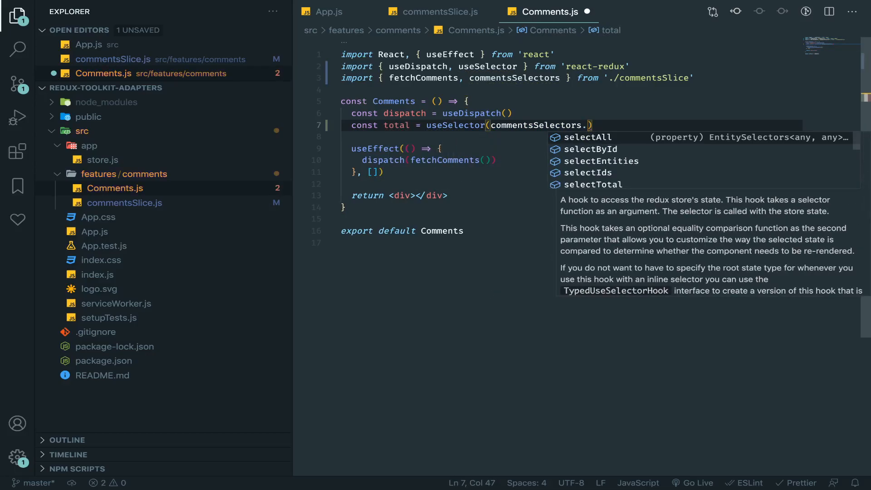
text(selectTot)
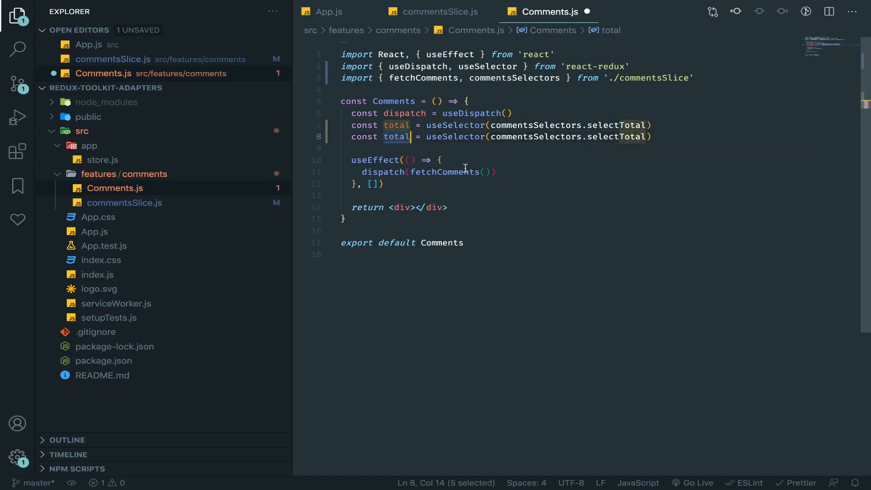
Read allComments with commentsSelectors.selectAll and console.log total and allComments
text(allComment)
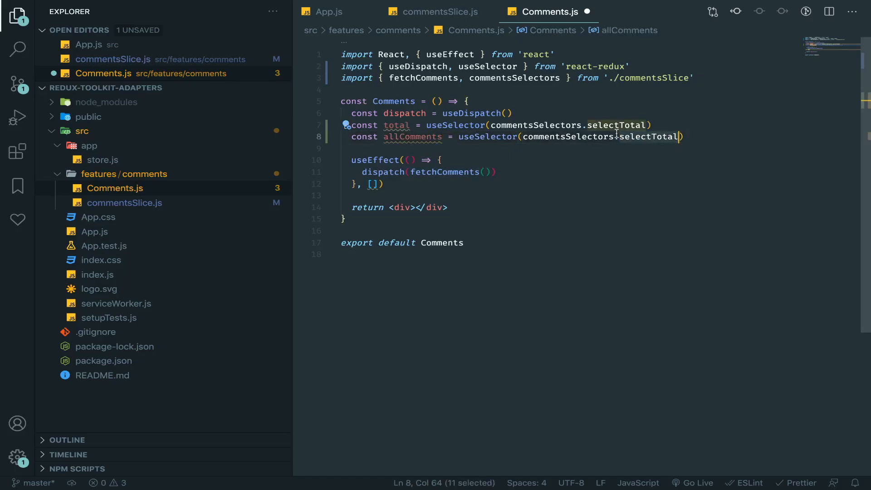
text(selectAll)
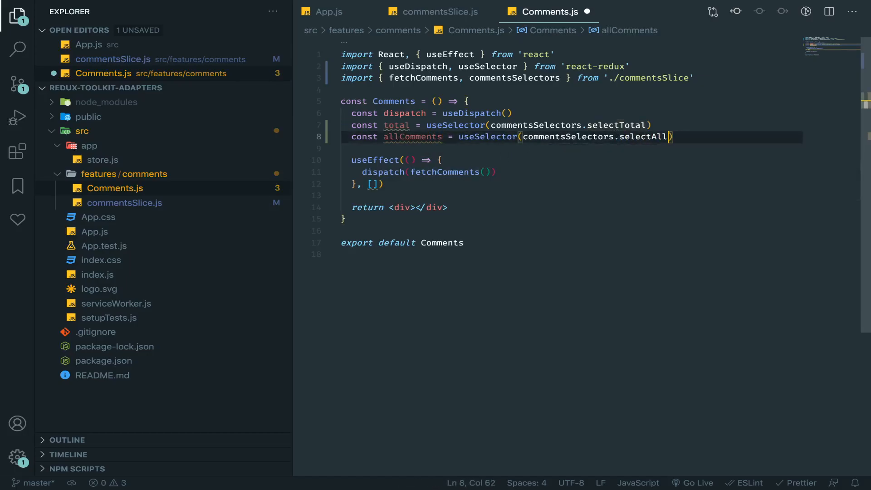
text(console.log()
text({)
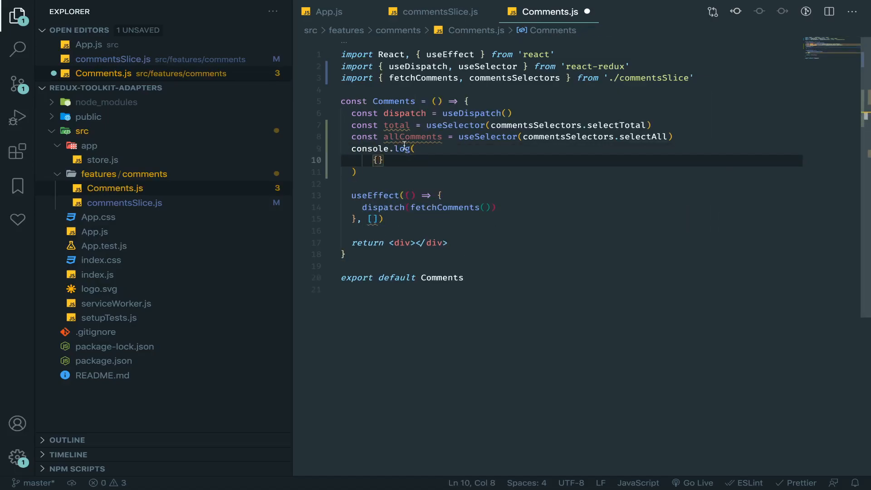
text(total:)
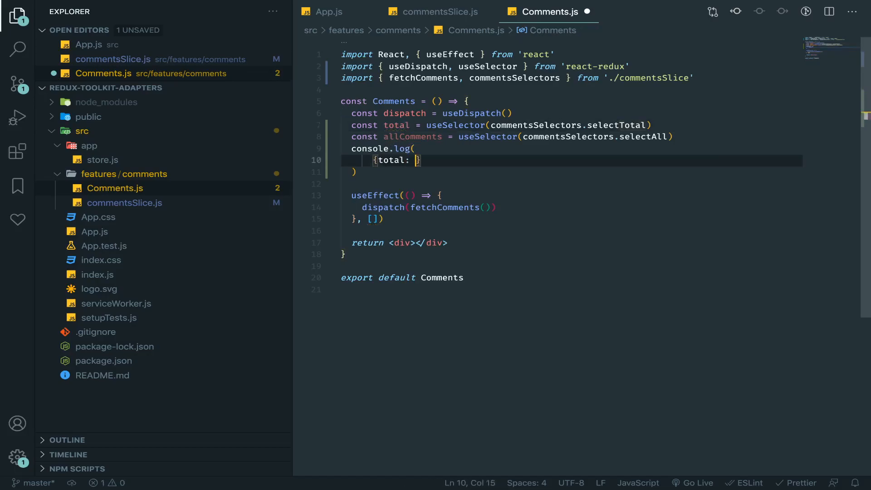
text(total, allComments: allComments)
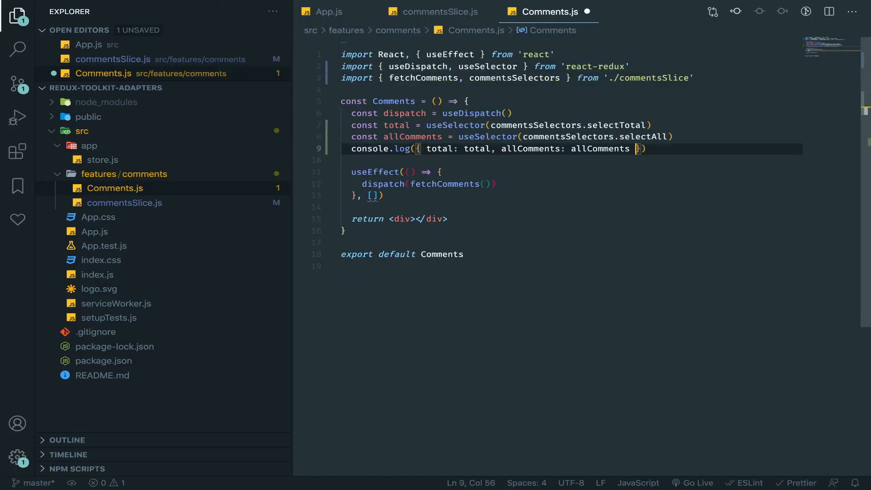
mouse_move(473, 127)
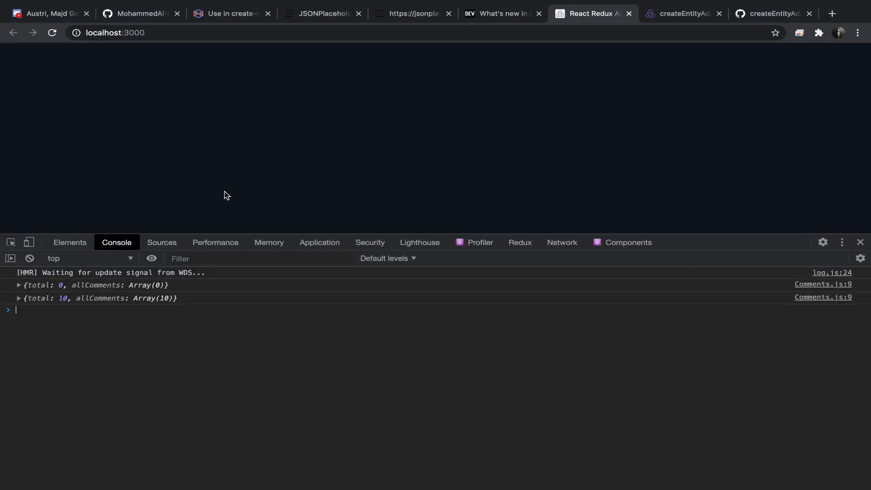
Expand the logged objects to see total 10 and the ten loaded comment records
click(19, 285)
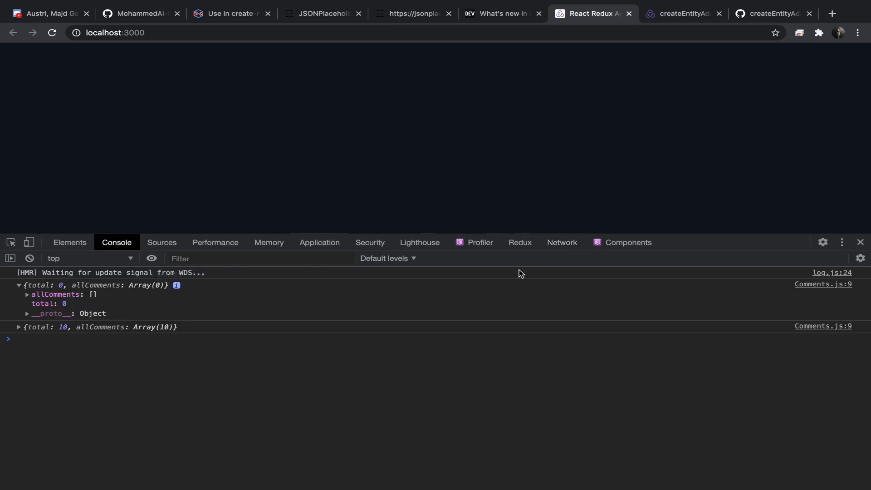
click(19, 326)
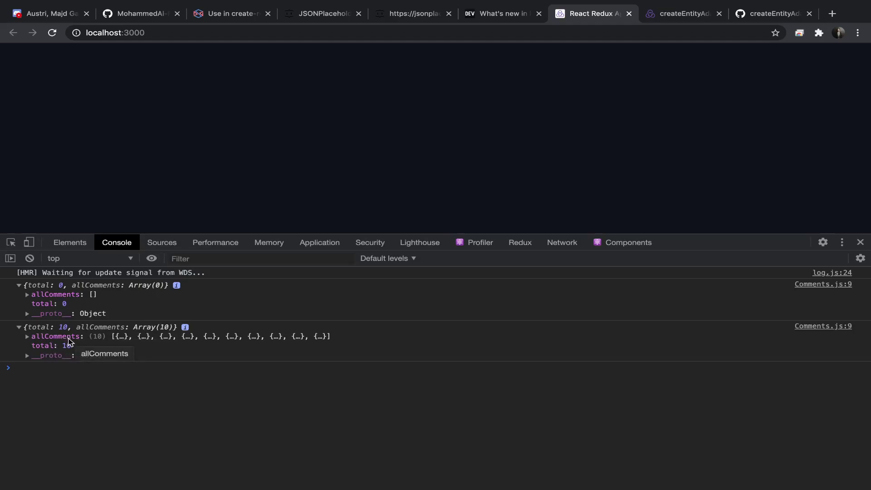
click(27, 336)
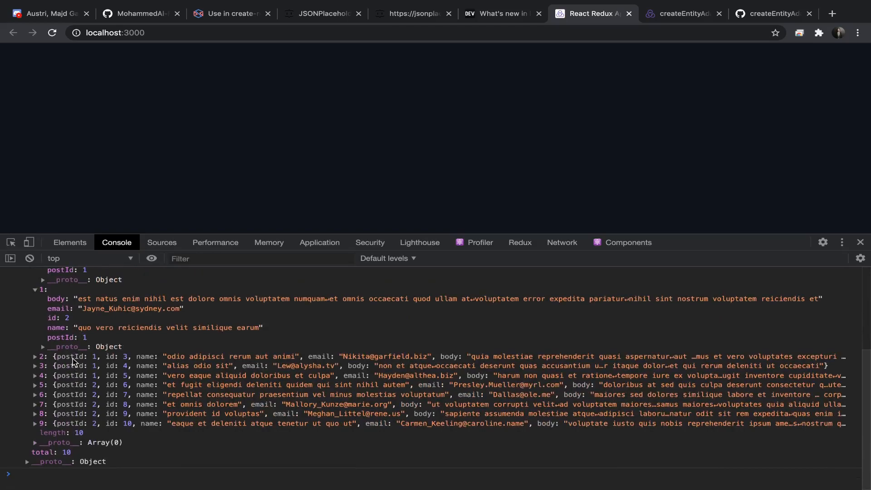
Inspect the Redux state tree's comment entities and comment 1's fields, then return to the console
click(520, 243)
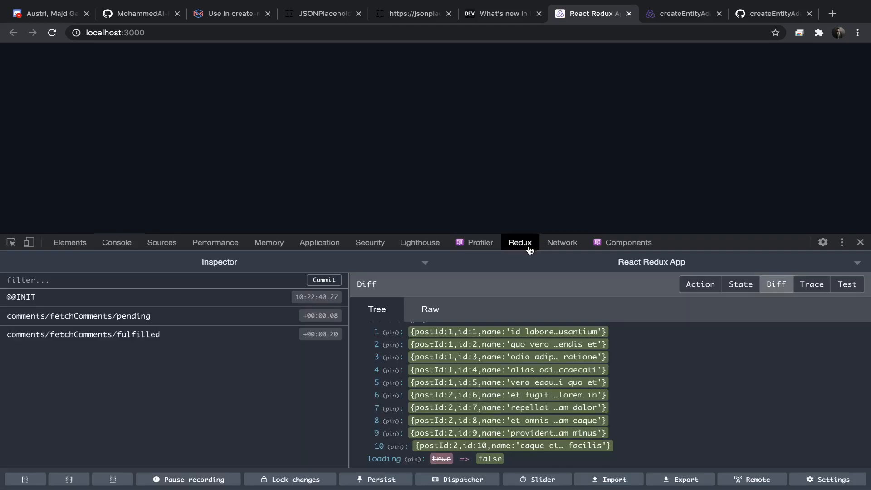
click(740, 284)
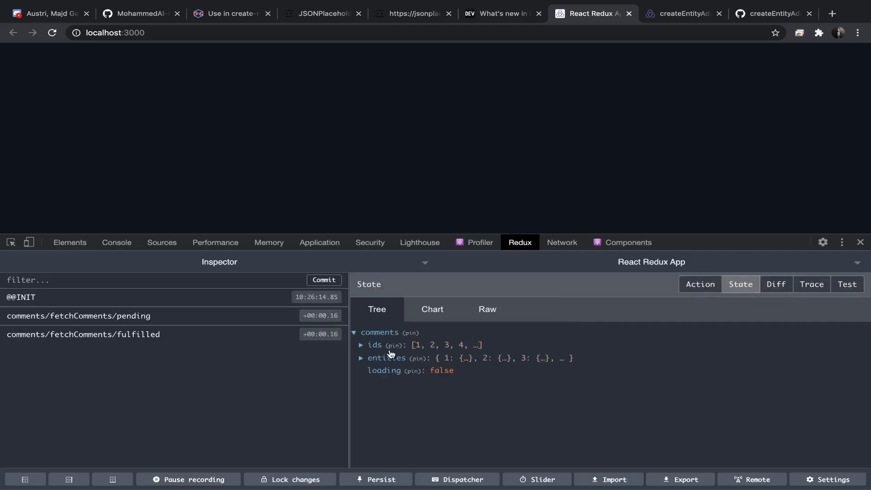
click(361, 358)
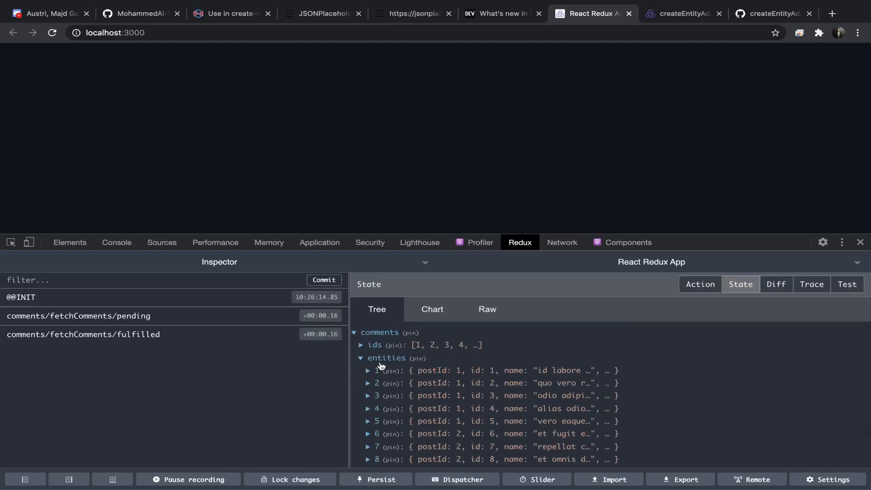
click(368, 370)
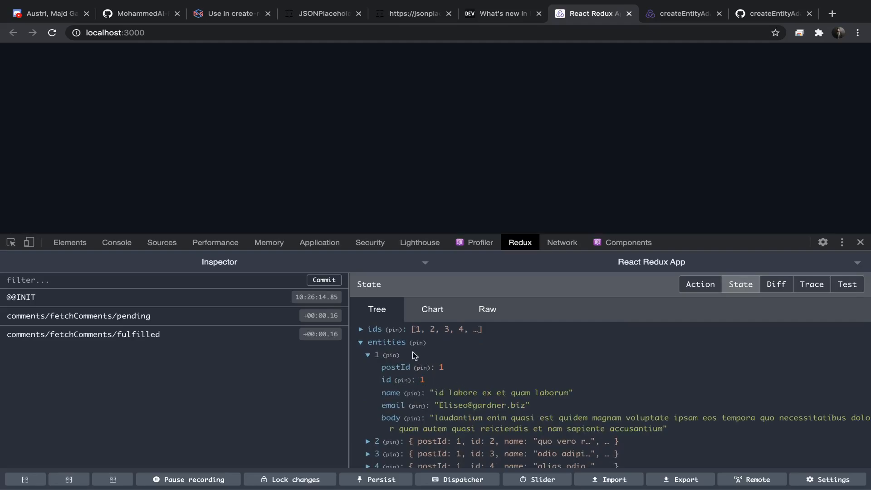
click(116, 242)
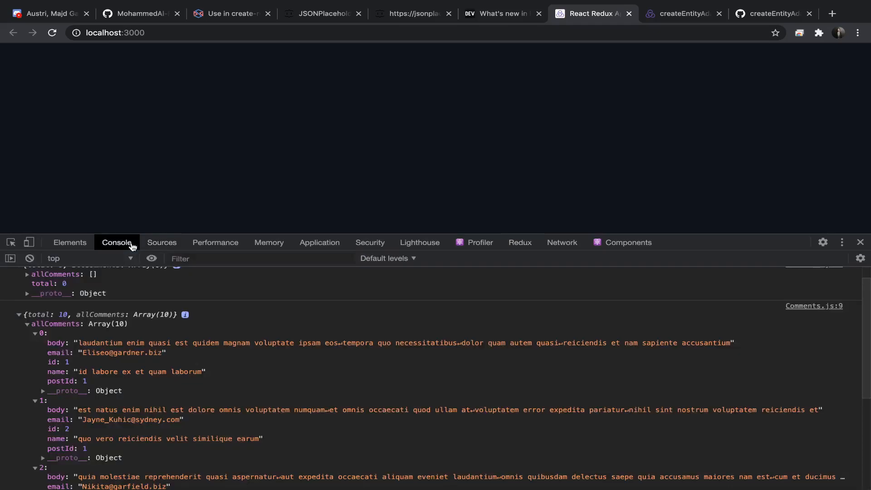
scroll(down, 3)
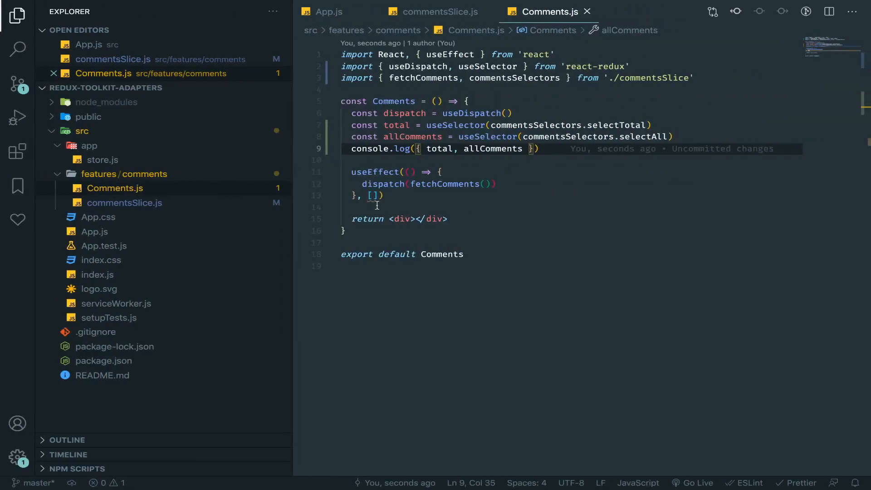
Search the createEntityAdapter docs page for selectById among the selector functions
double_click(412, 136)
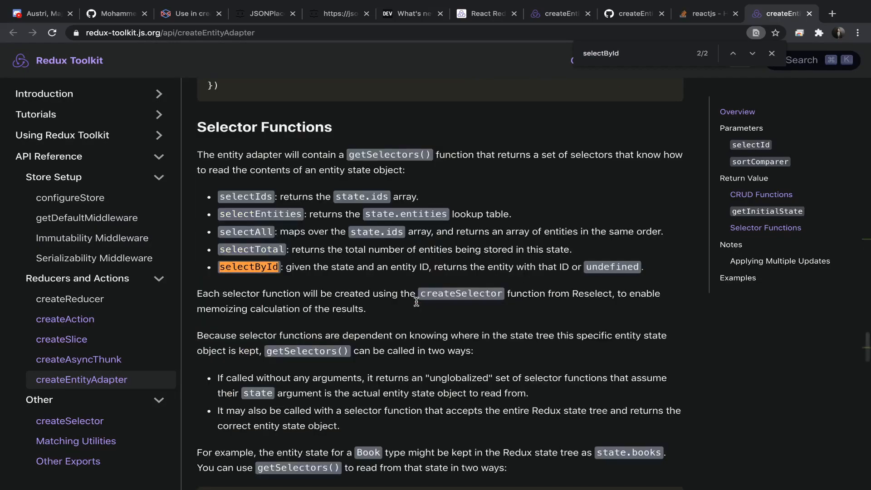
mouse_move(284, 280)
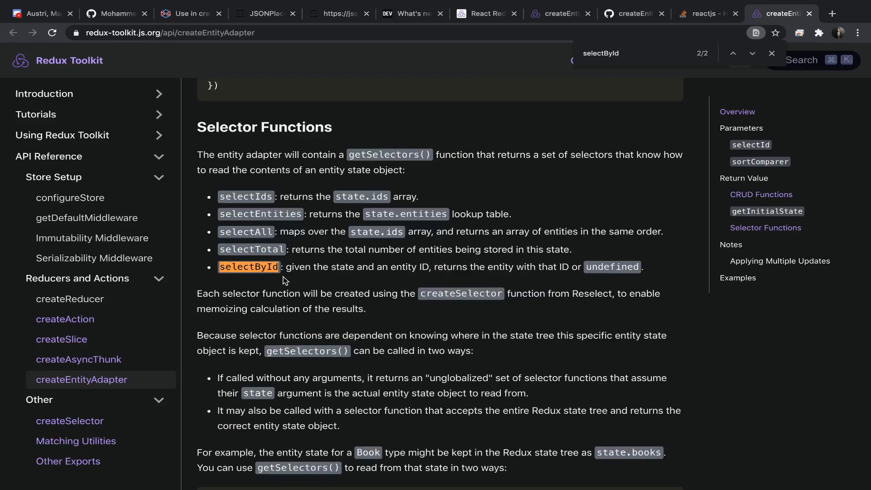
mouse_move(420, 270)
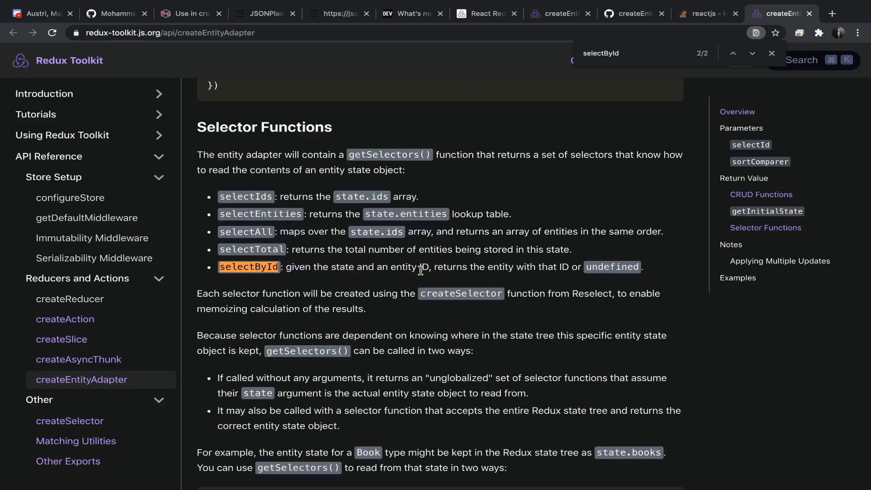
mouse_move(537, 272)
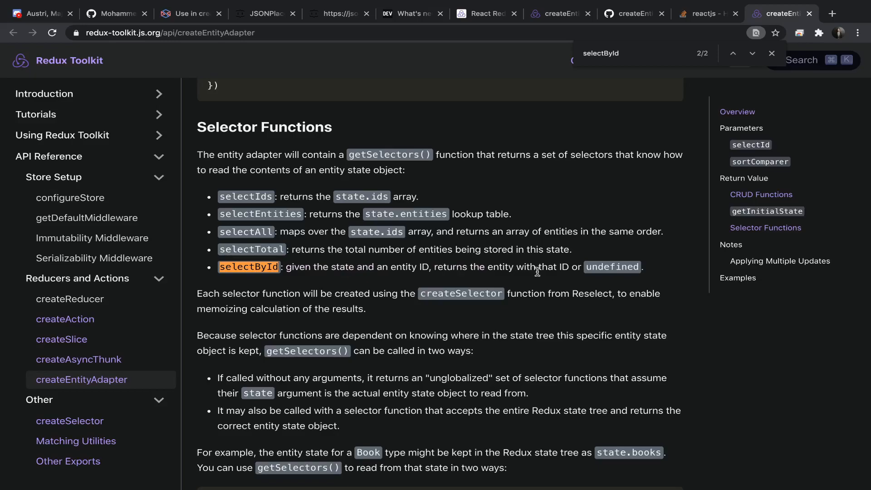
mouse_move(685, 29)
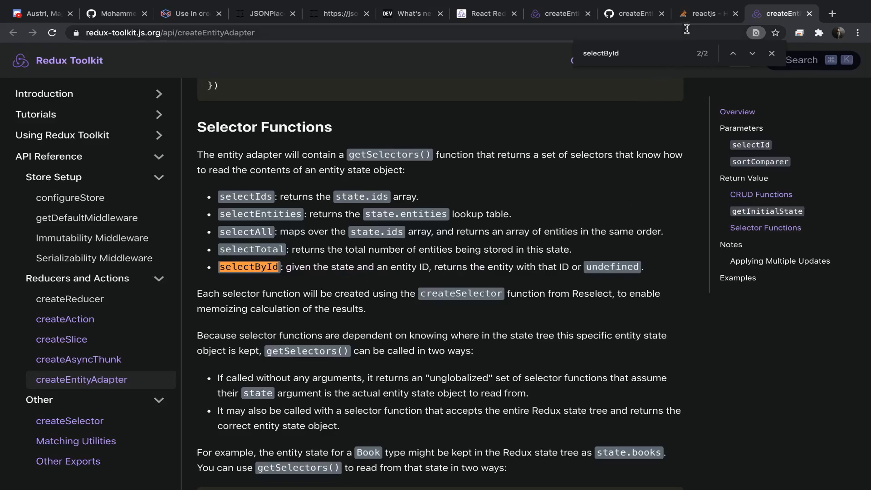
Read the Stack Overflow accepted answer on calling selectById with state and an id
click(705, 13)
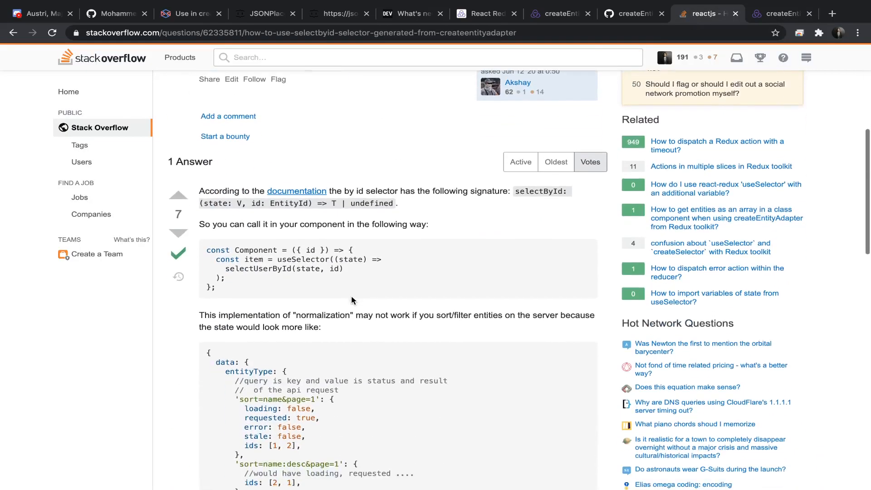
scroll(down, 3)
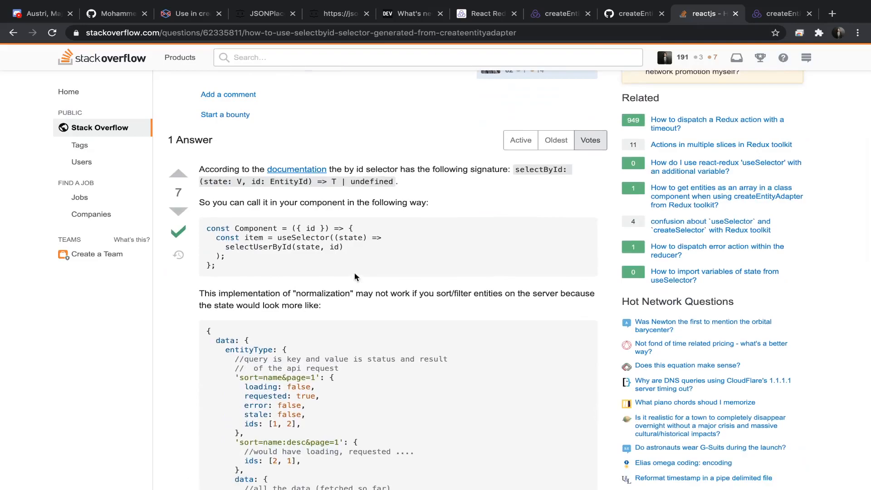
scroll(down, 3)
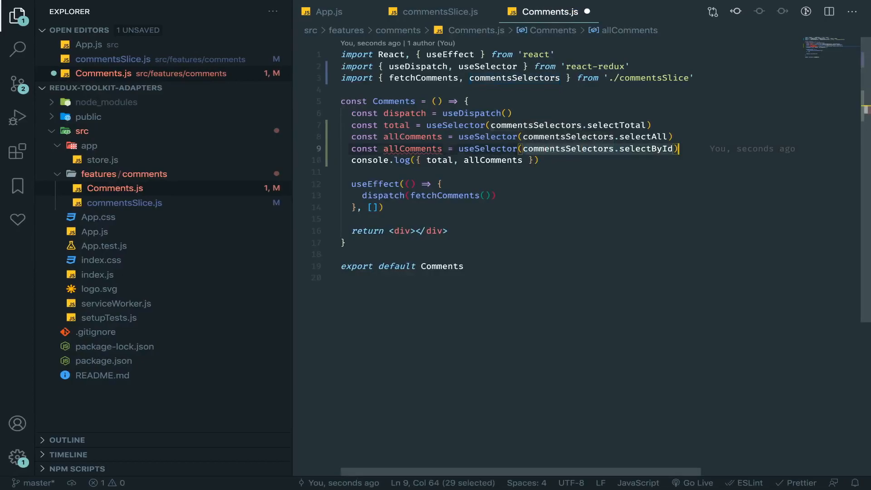
Write useSelector(state => commentsSelectors.selectById(state, 5)) and rename its variable to commentWithId
text(state =>)
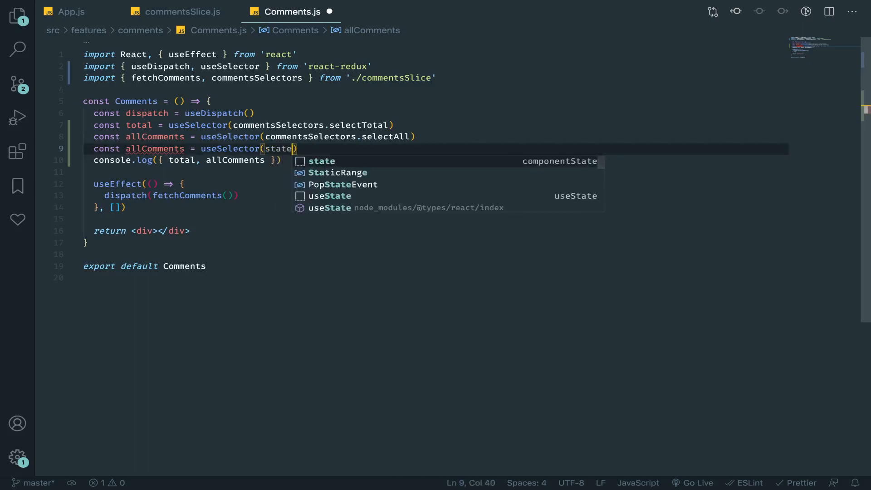
text(=>)
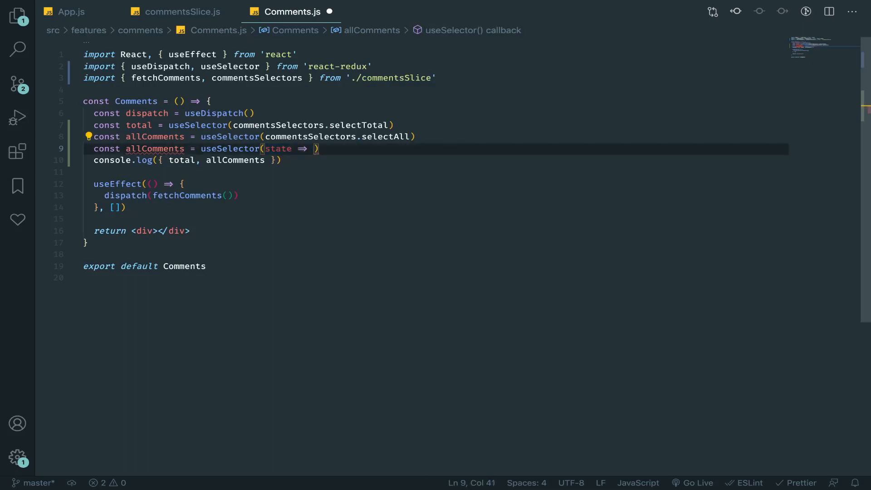
text(selectById)
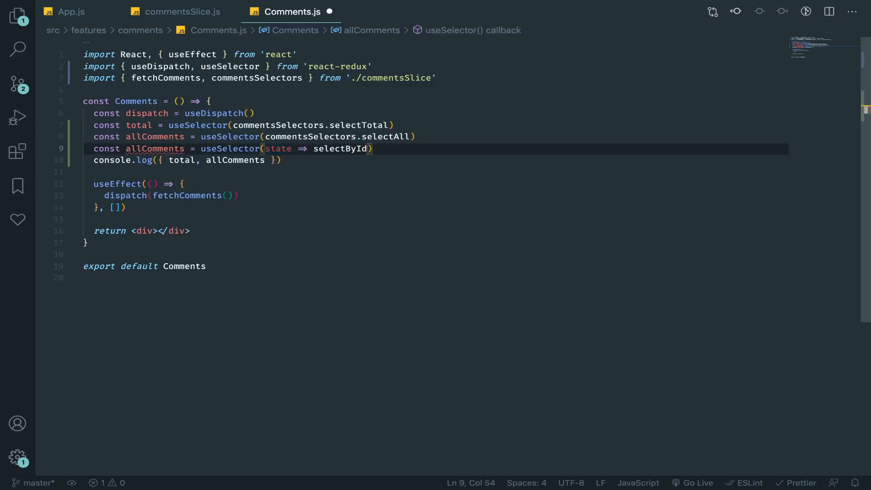
text(commentsSelectors.)
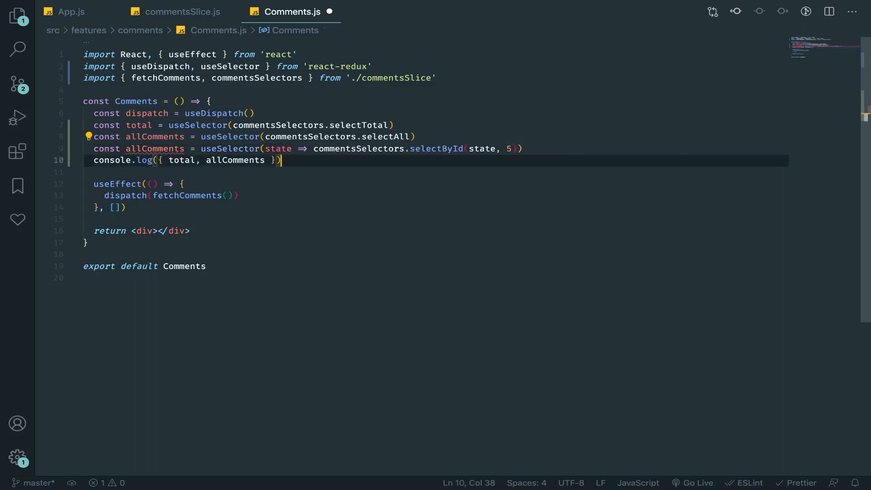
double_click(154, 148)
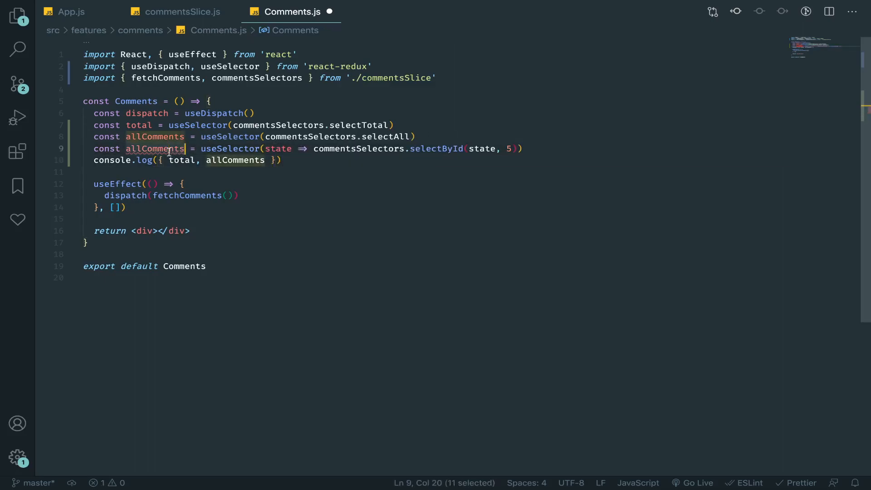
text(comment)
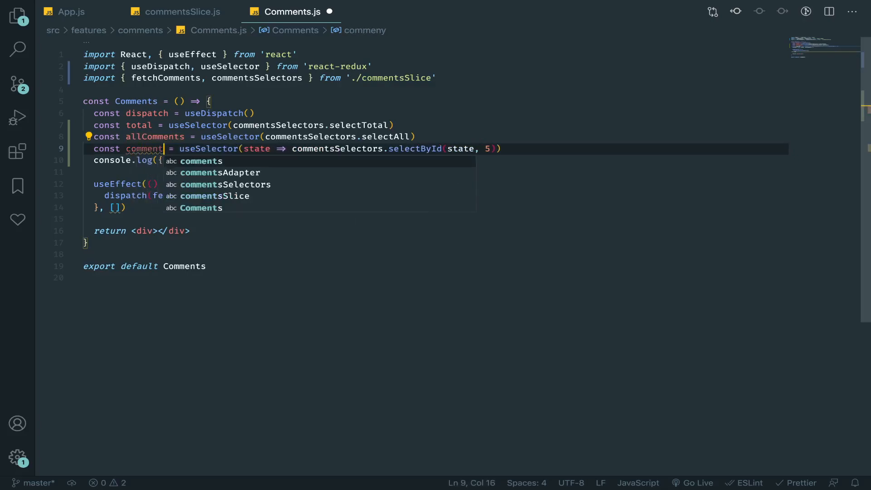
text(WithId)
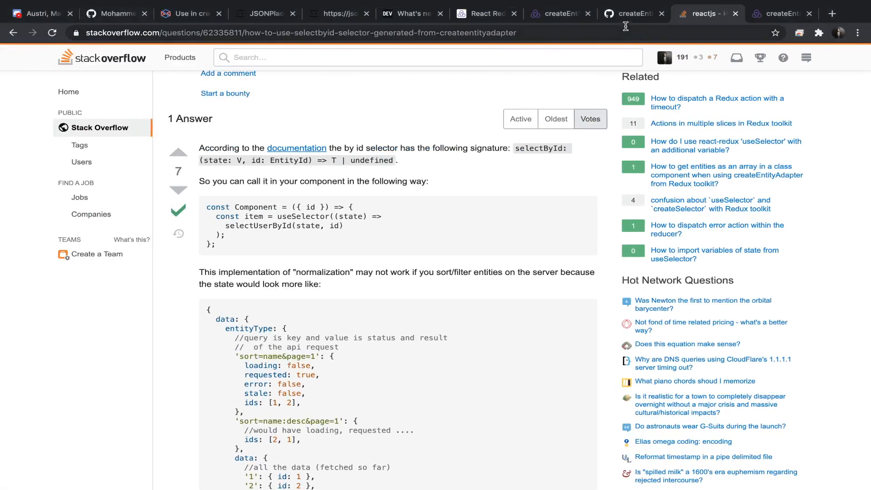
Return to the createEntityAdapter docs and read the Selector Functions list for selectById
click(484, 13)
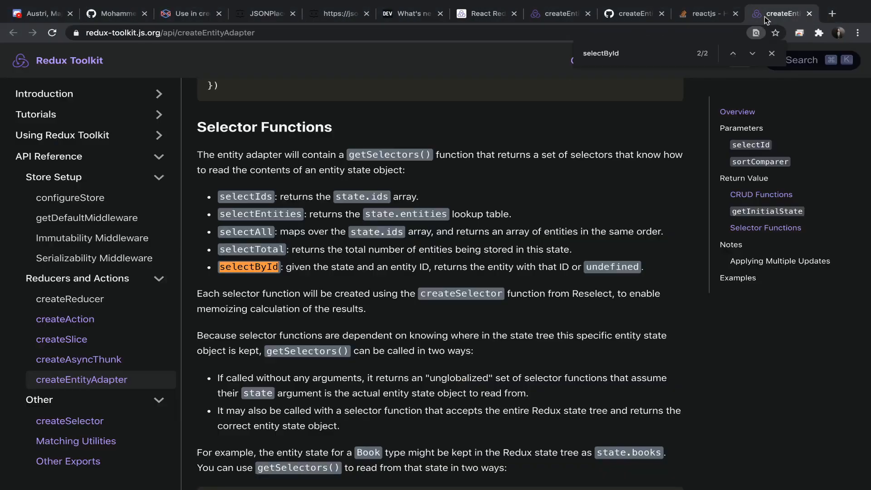
mouse_move(247, 211)
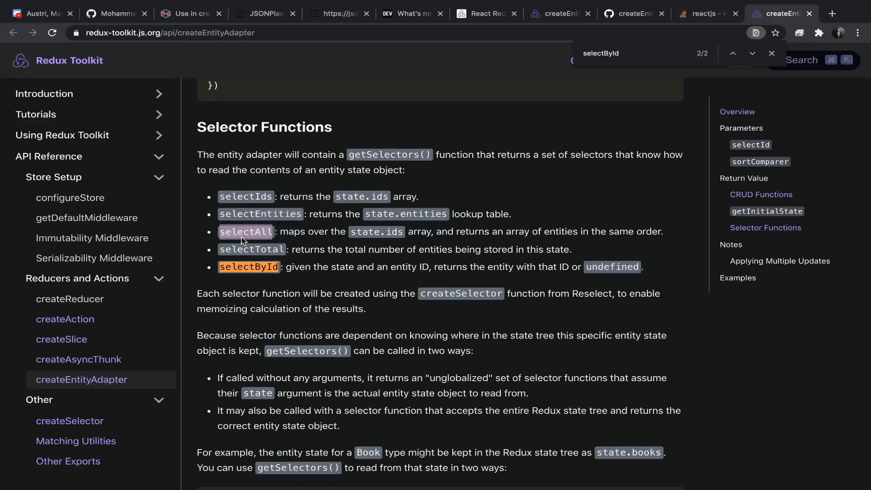
click(484, 13)
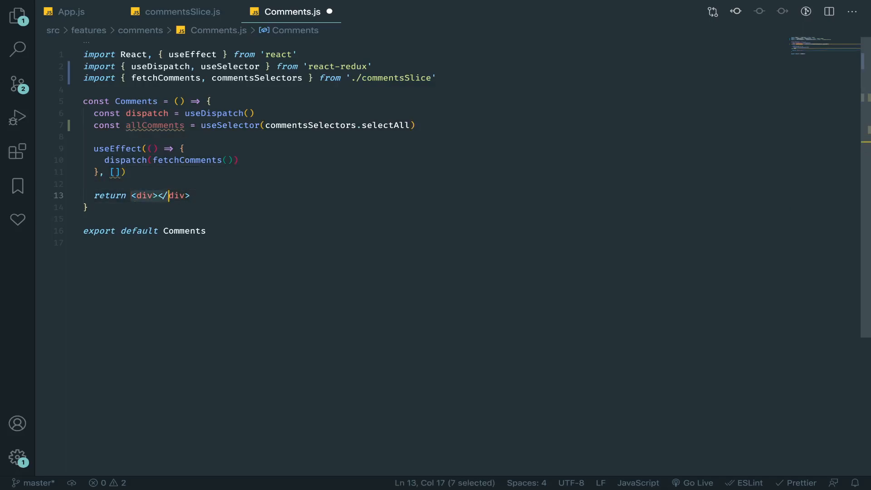
Replace the empty div return with allComments.map(() => )
text(allComments.map)
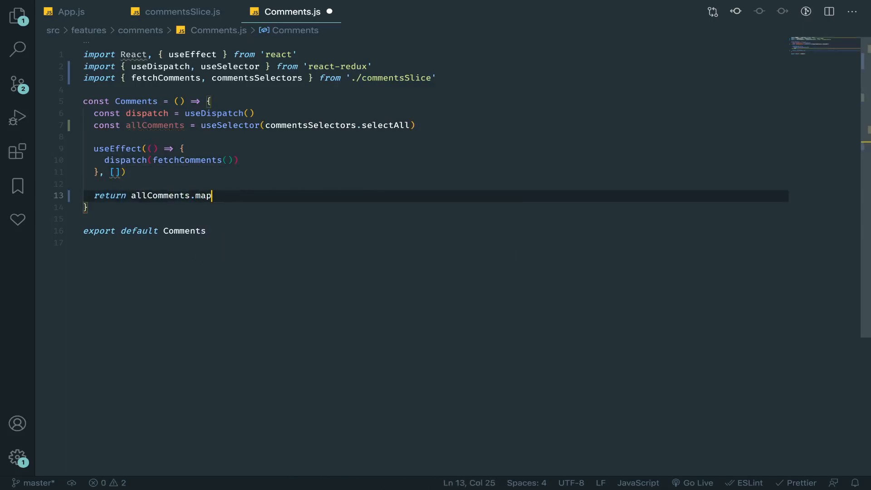
text((() =>)
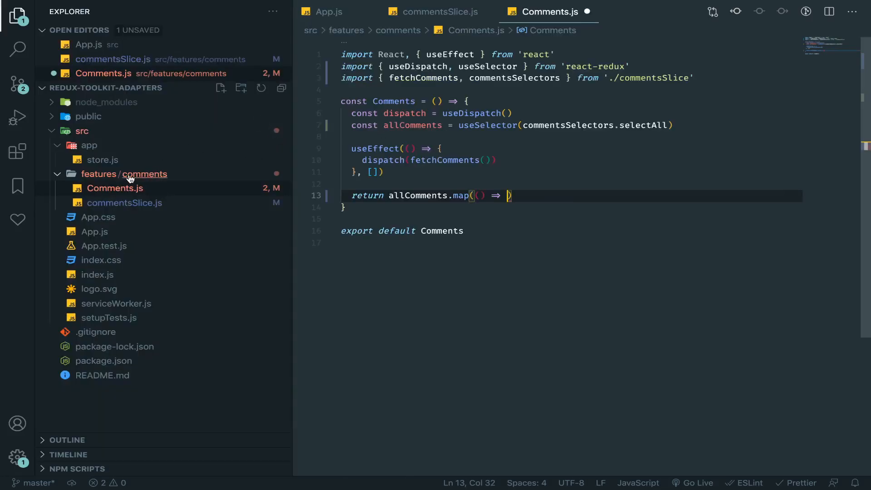
mouse_move(140, 180)
text(compon)
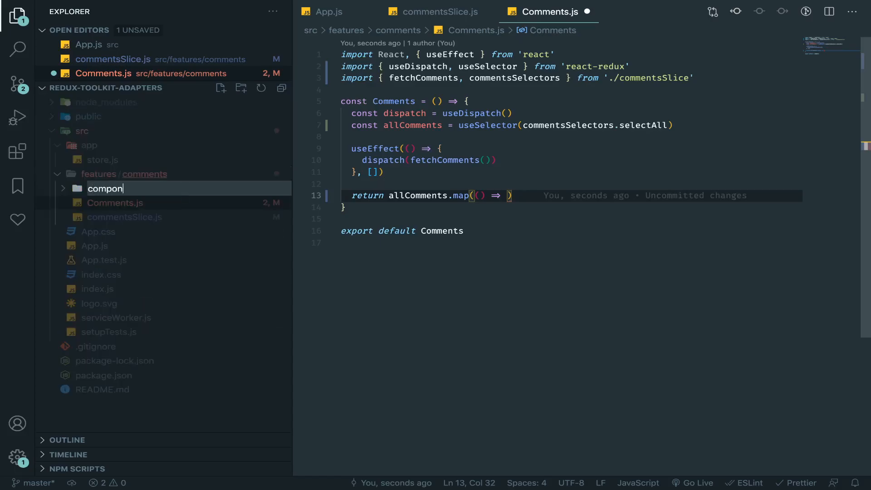
Create the components folder and a Comment.js file inside it
key(Enter)
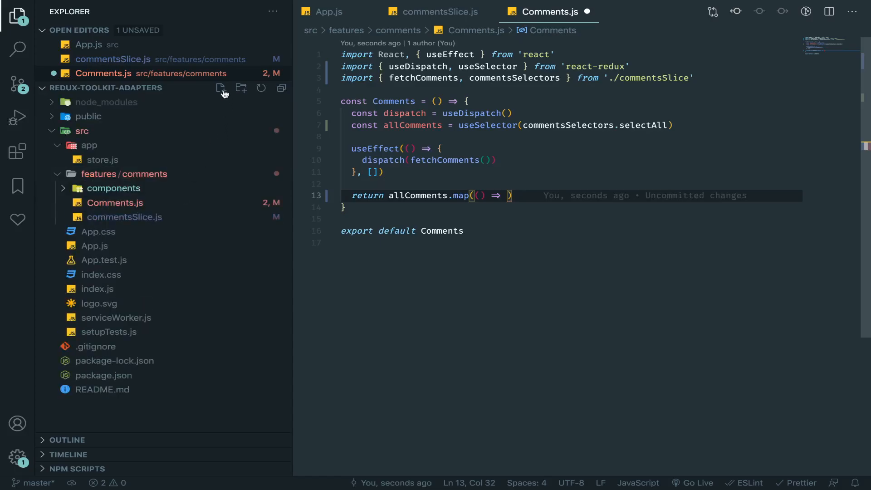
click(221, 88)
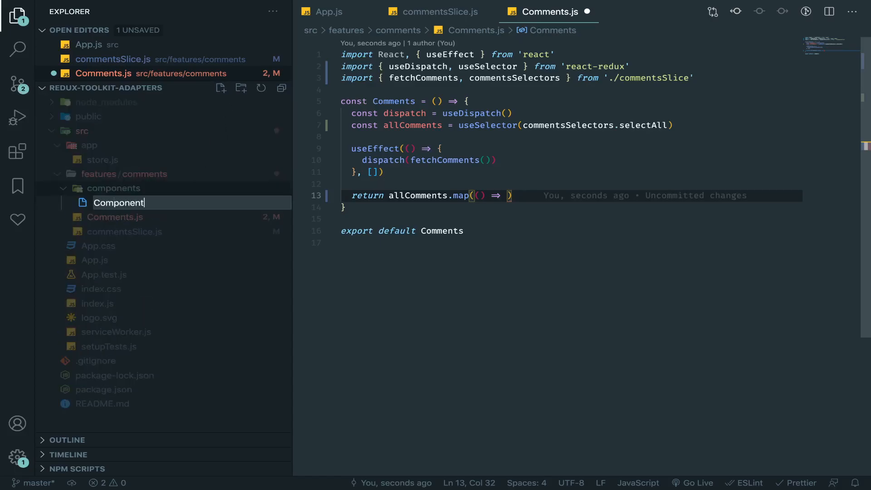
key(Backspace)
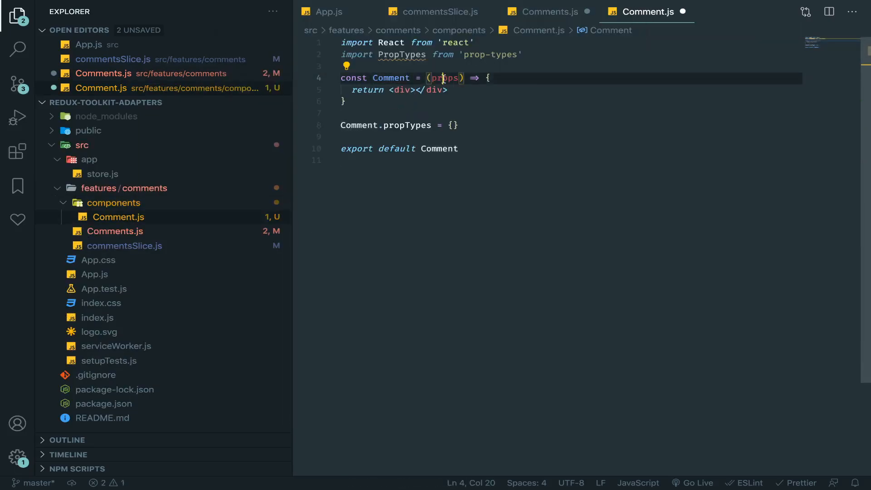
Give Comment a destructured comment prop declared as PropTypes.object.isRequired
text({comment)
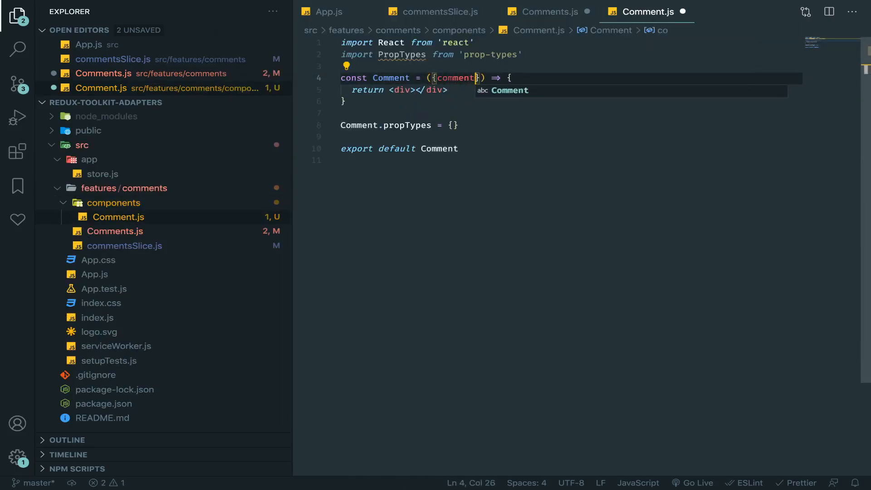
text(comment:)
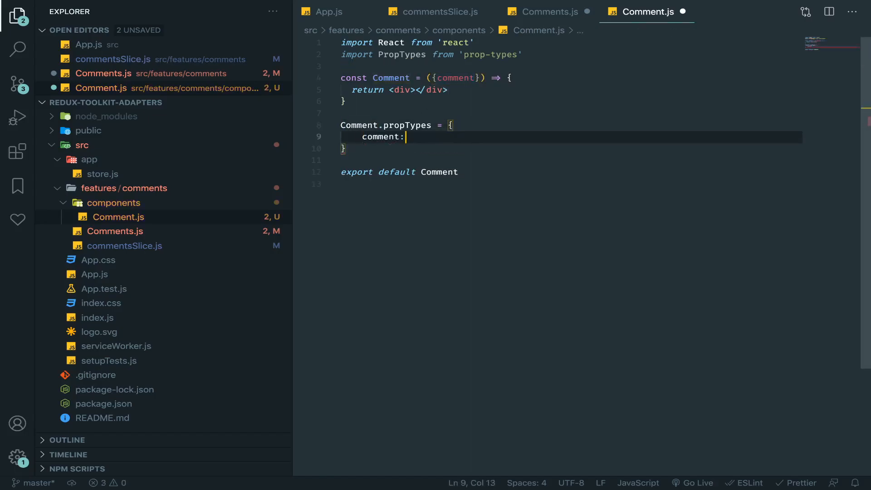
text(PRo)
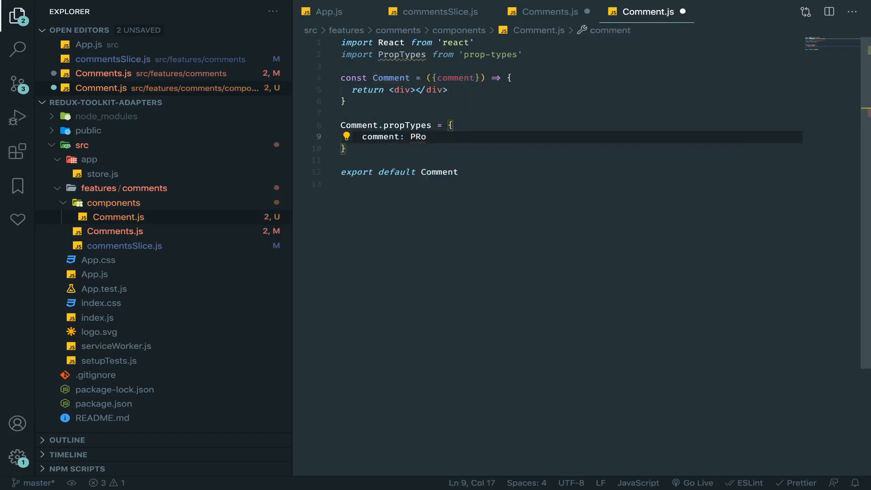
text(PropTypes.)
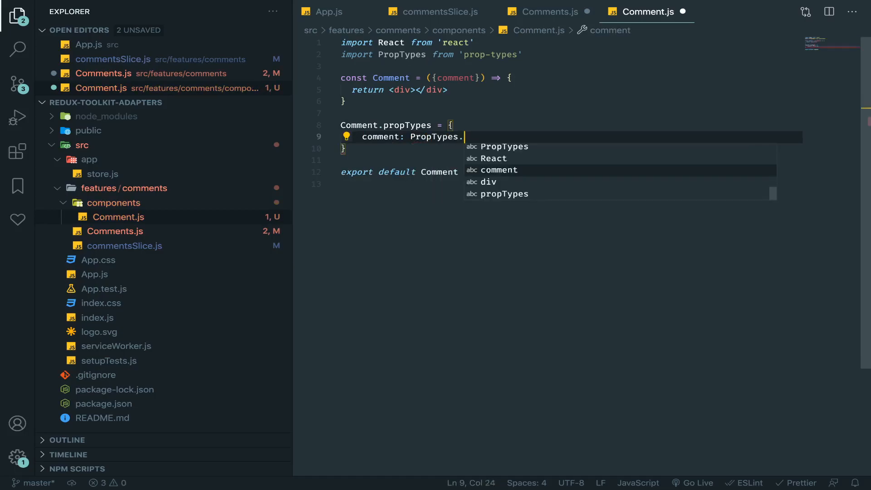
text(object.isRequired,)
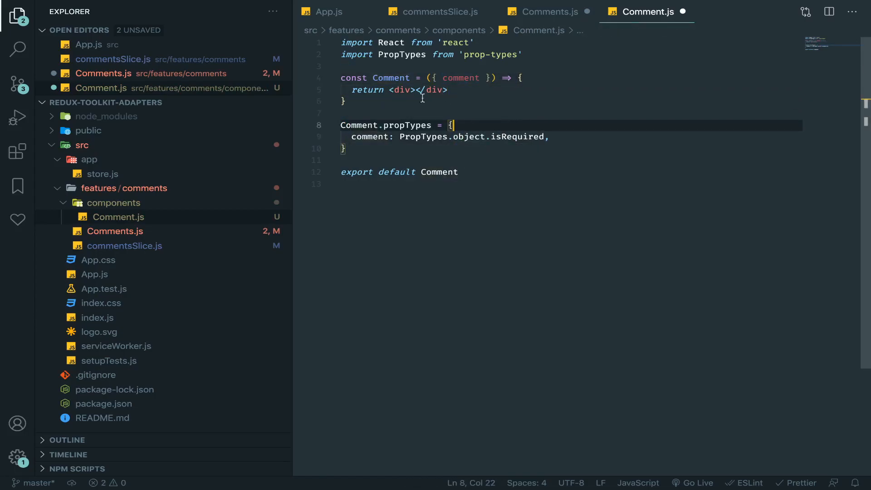
click(547, 11)
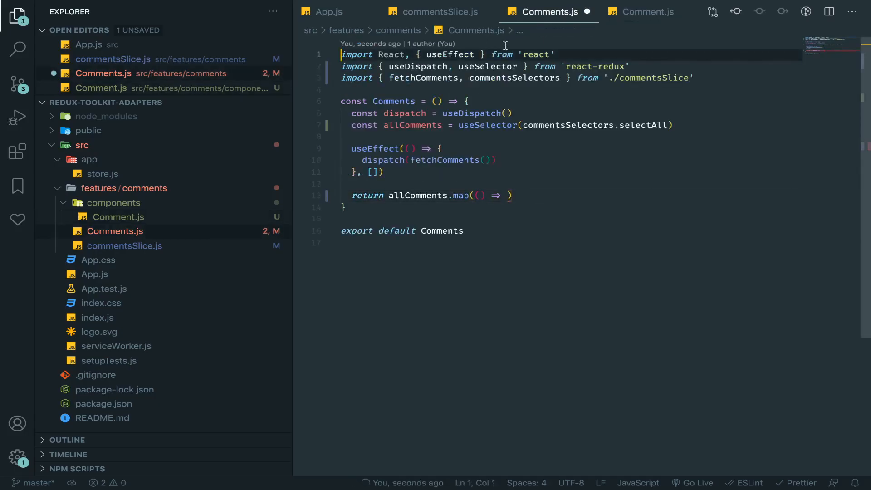
Import Comment from './components/Comment' and return <Comment /> inside the map callback
text(import)
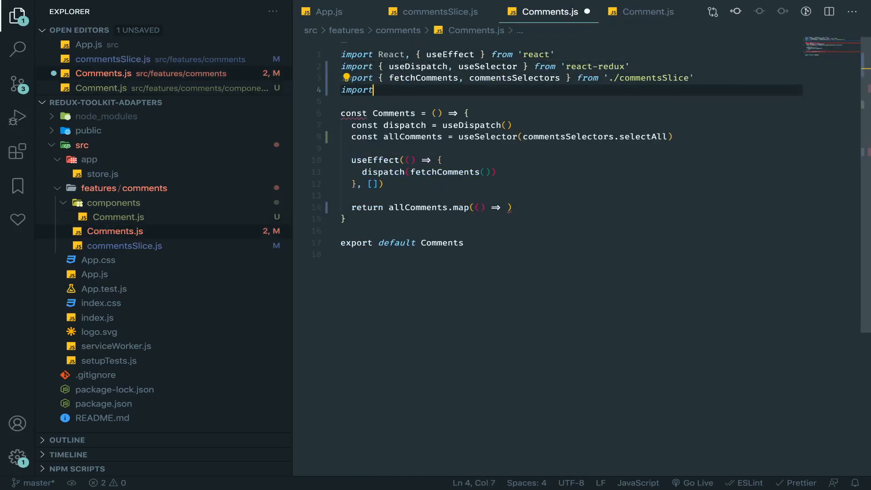
text(Comment from './components/Comment)
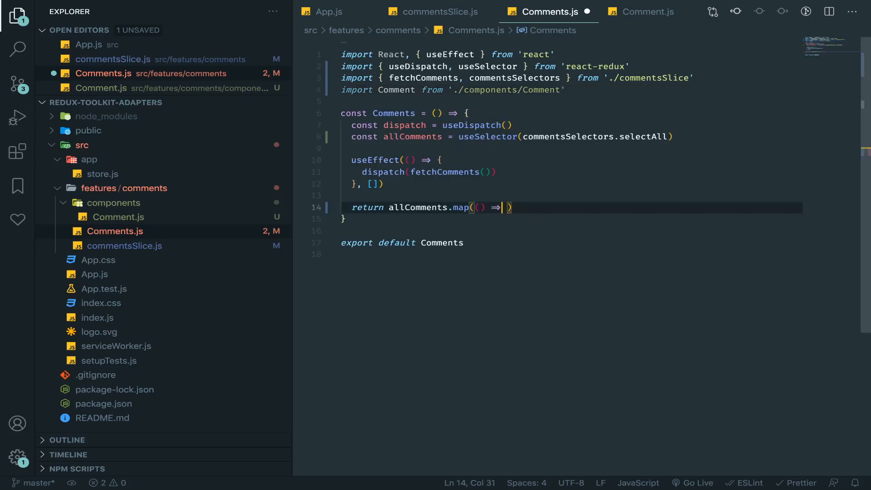
text(<Comment />)
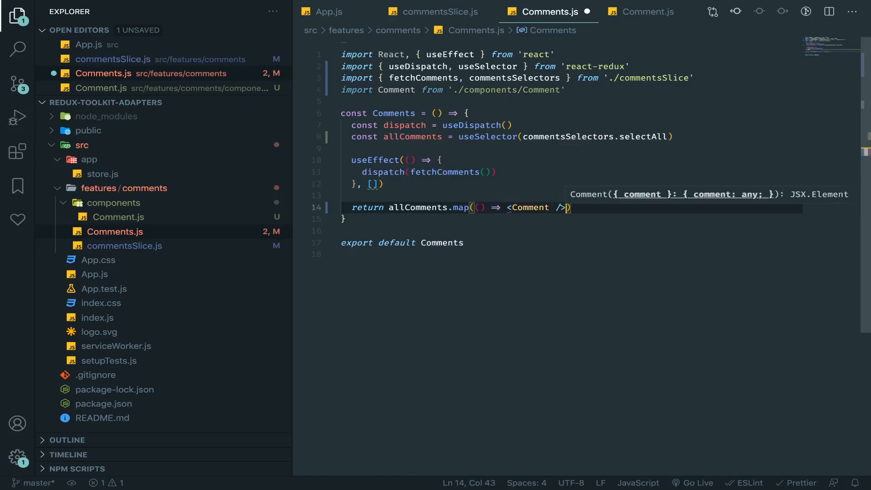
click(647, 12)
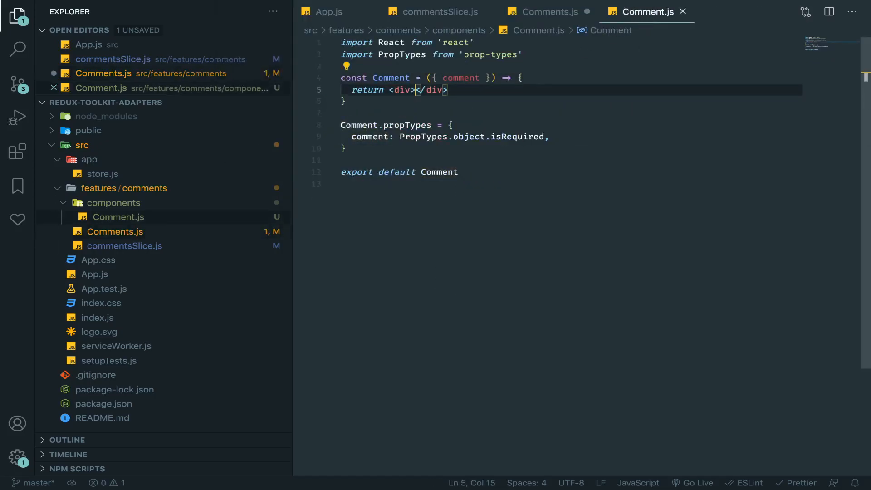
Render {comment.id} inside the Comment component's div
text({comment)
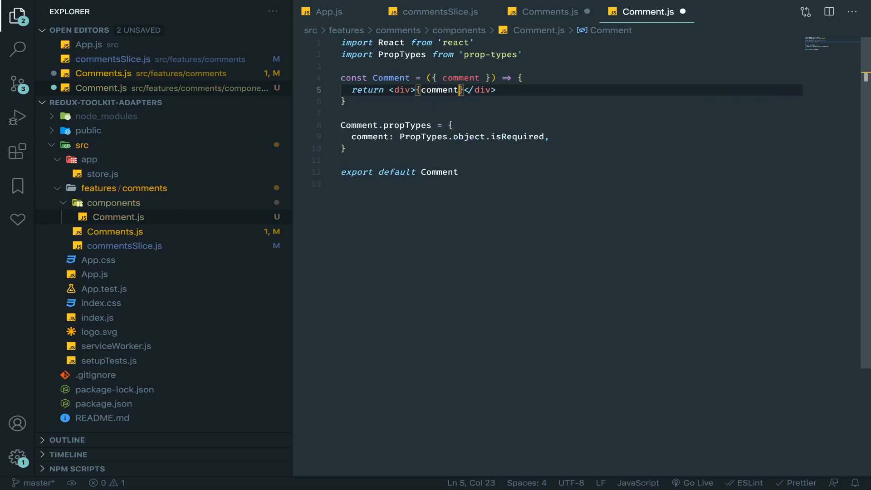
text(.id)
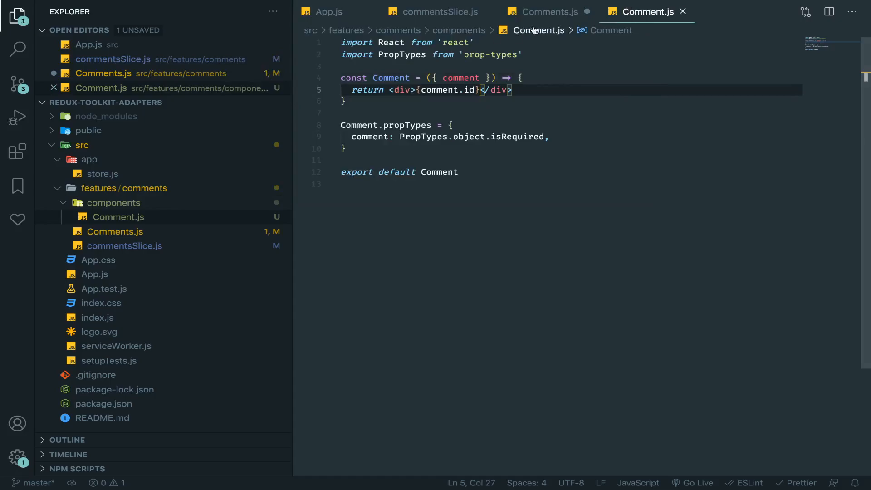
click(550, 12)
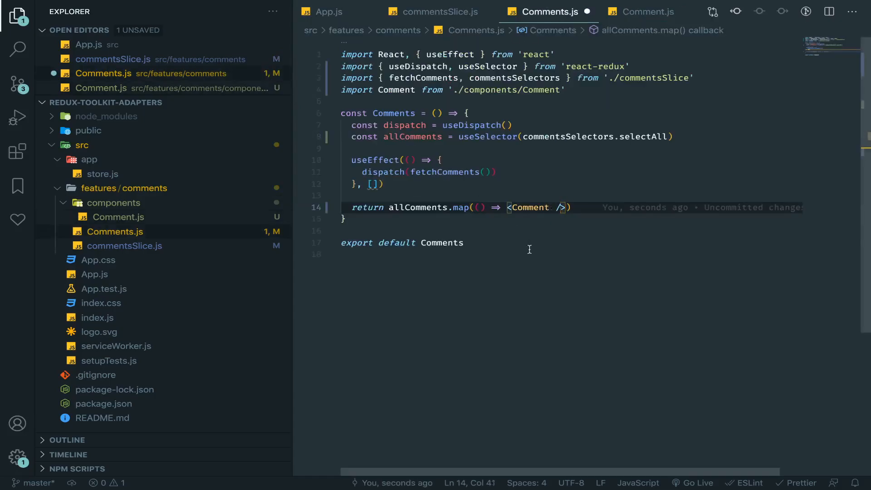
Map each comment to <Comment key={comment.id} comment={comment} /> and check the result in the browser
text(key={})
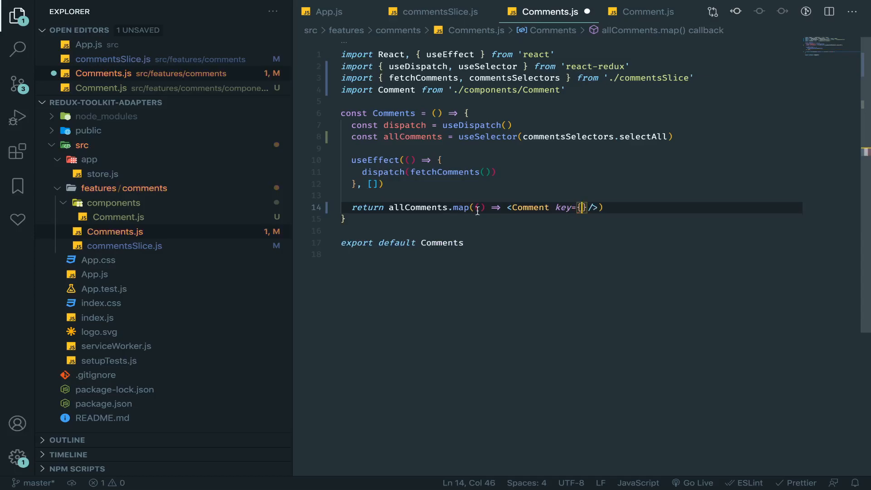
text(comment)
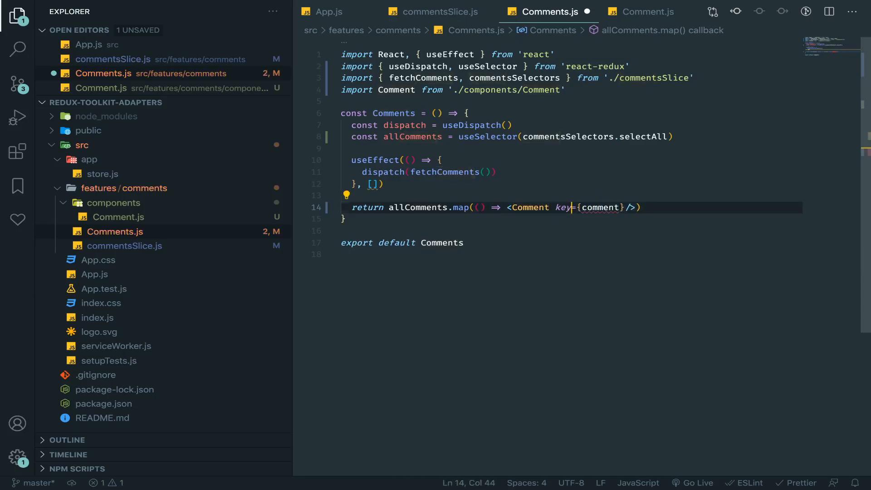
text(comment)
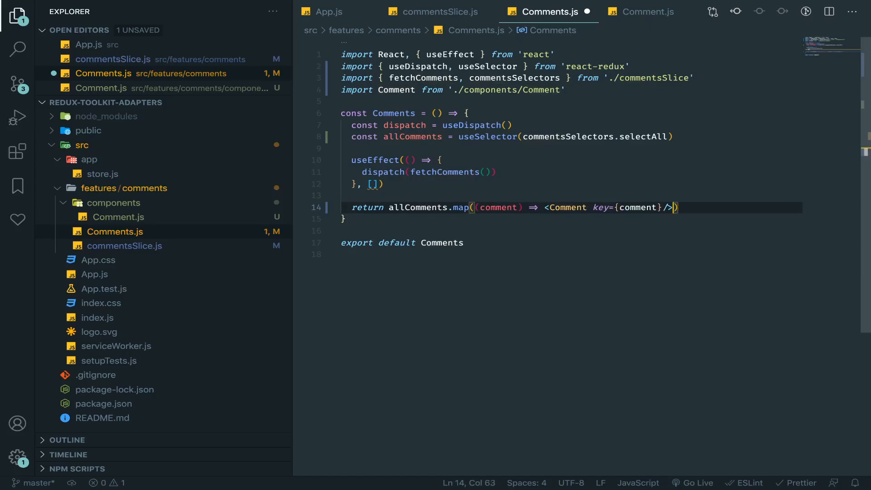
text(.id} comment)
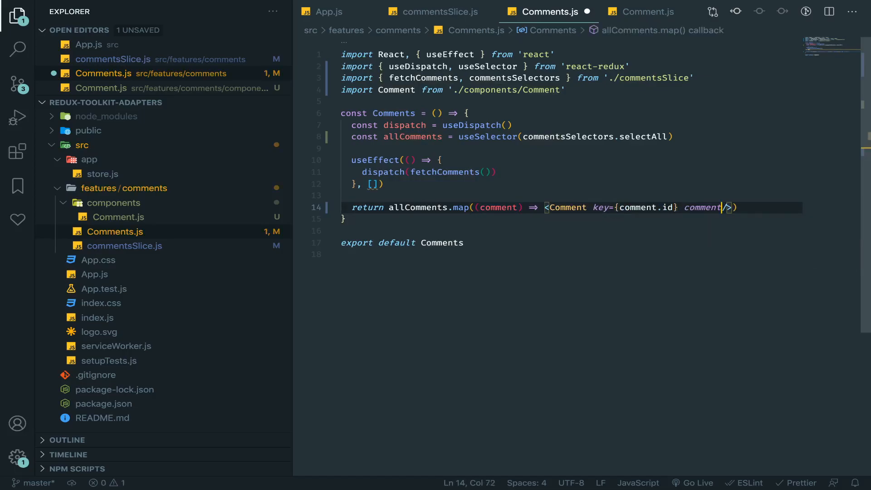
text(={comment} />)
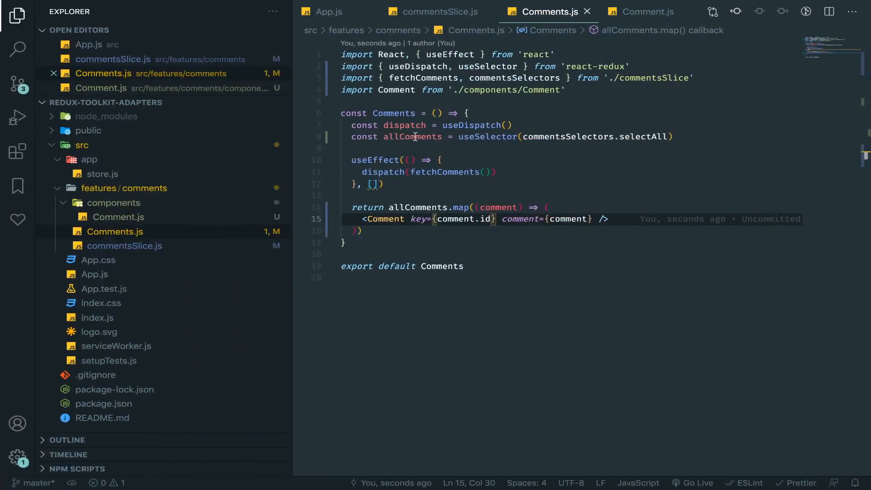
click(648, 12)
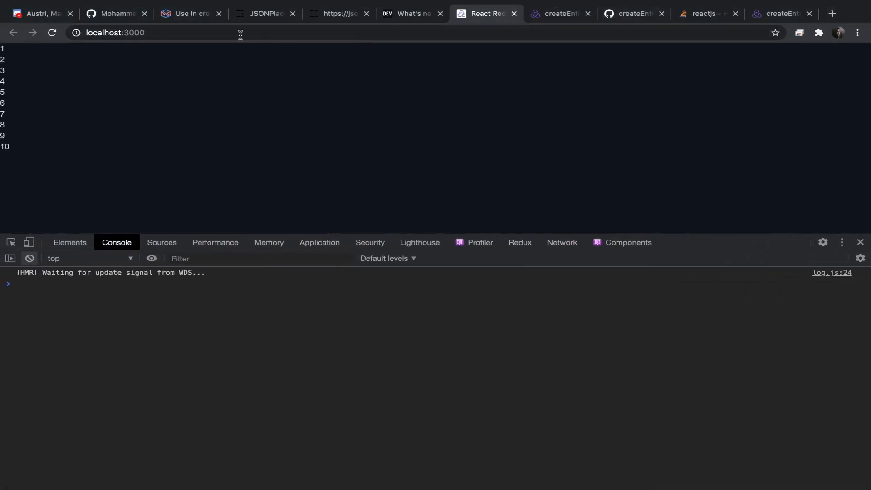
Find 'panel' on the React Suite components page and go to the Panel documentation
click(190, 13)
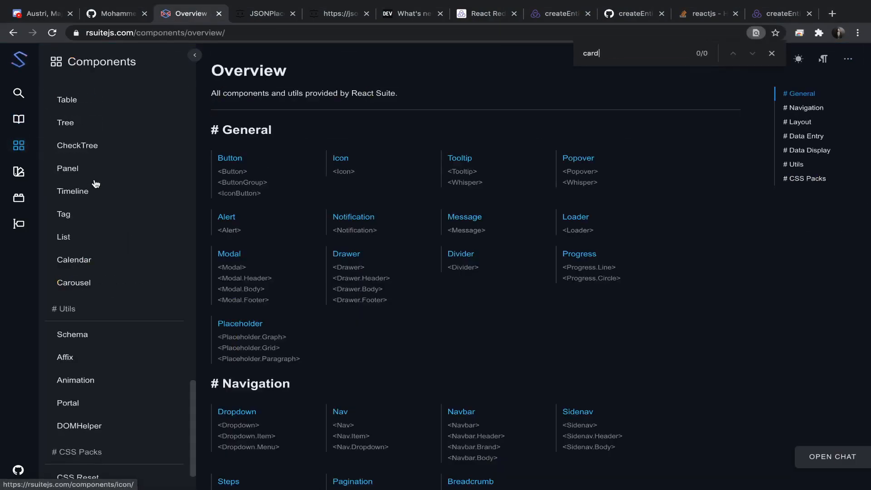
text(panel)
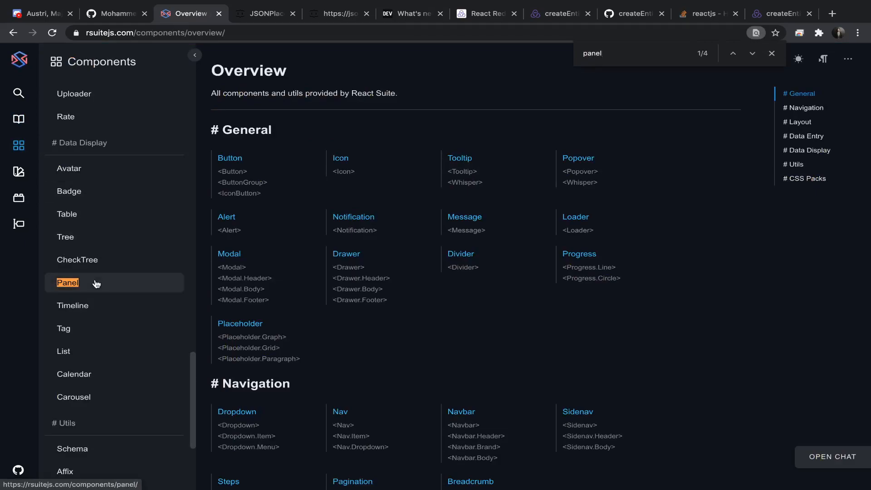
click(67, 282)
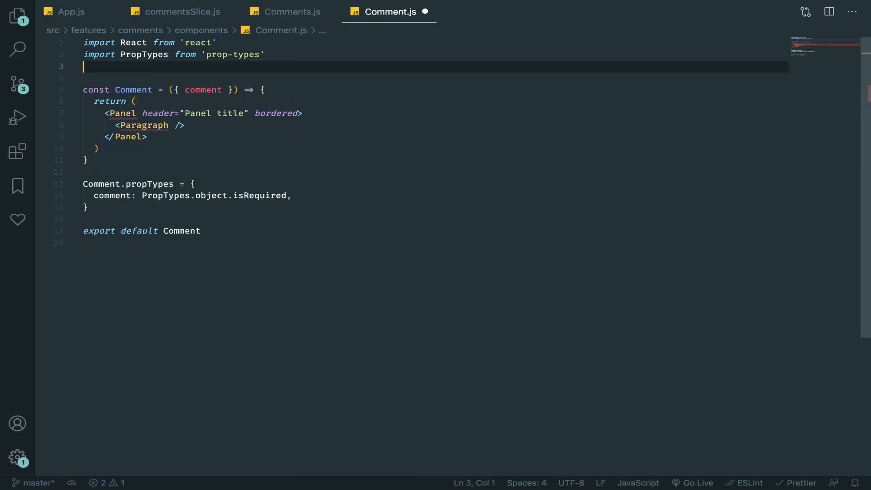
Import Panel (and briefly Paragraph) from rsuite, then remove the Paragraph placeholder leaving only Panel
text(import {} from ')
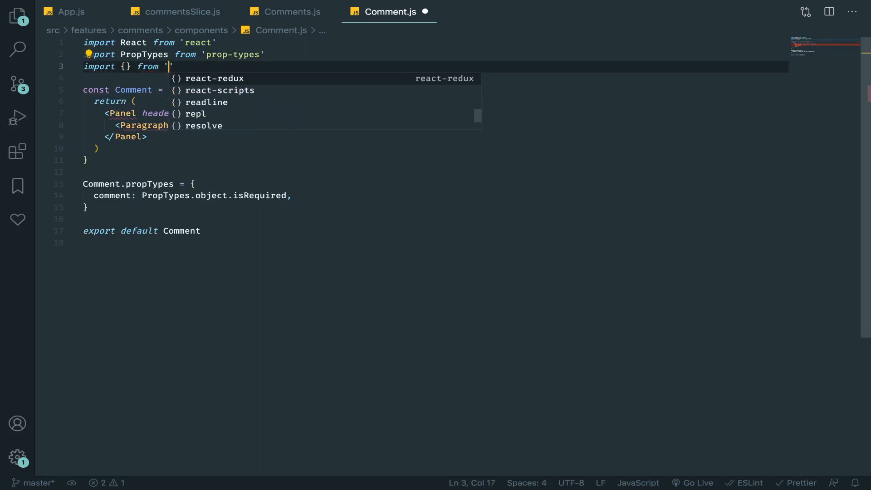
click(15, 15)
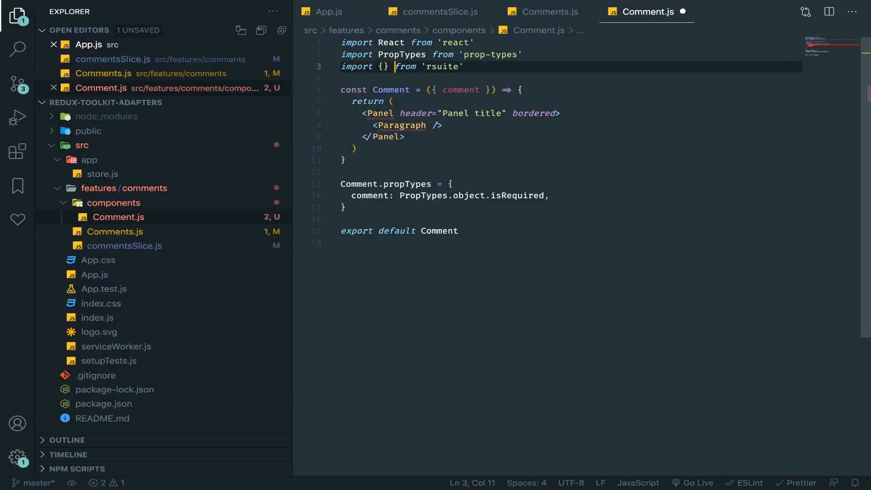
text(Panel)
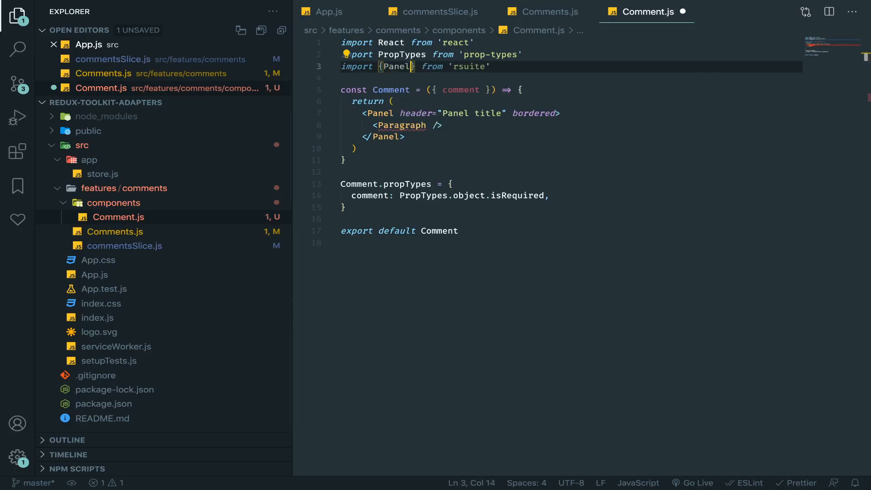
text(, Paragraph)
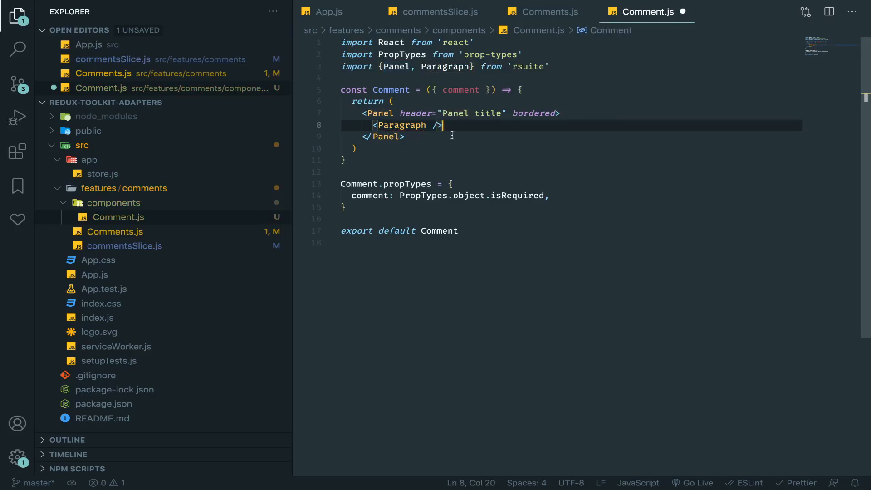
double_click(444, 66)
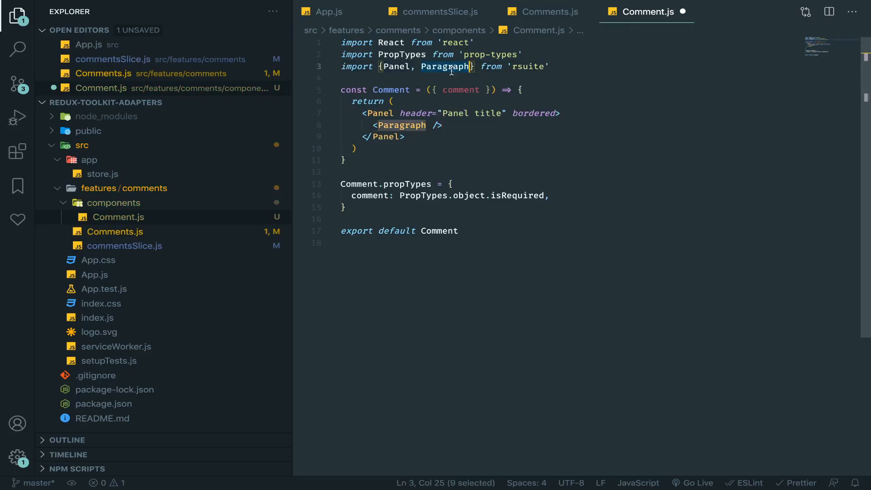
text(Te)
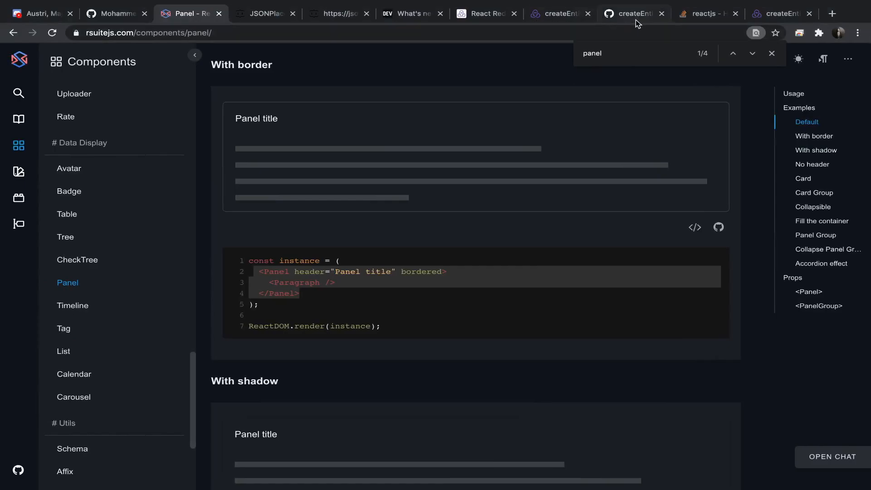
click(338, 13)
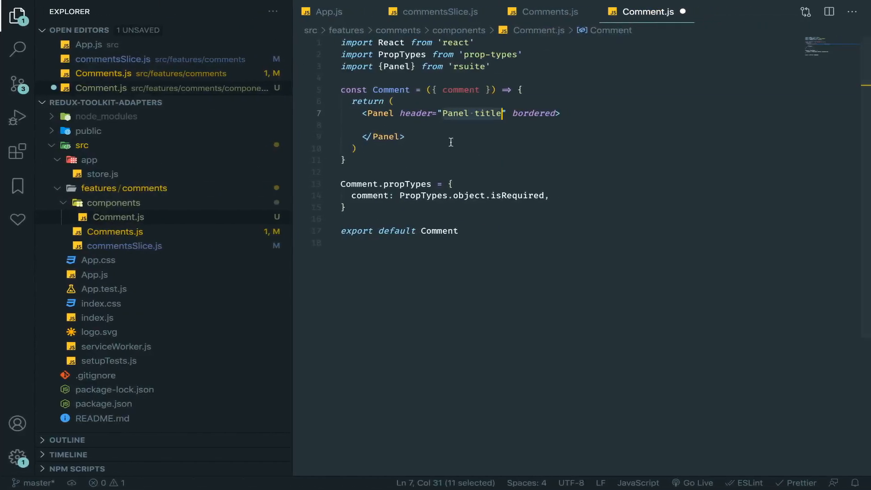
Set header={comment.name} on the Panel and render {comment.body} inside it
text({comment.})
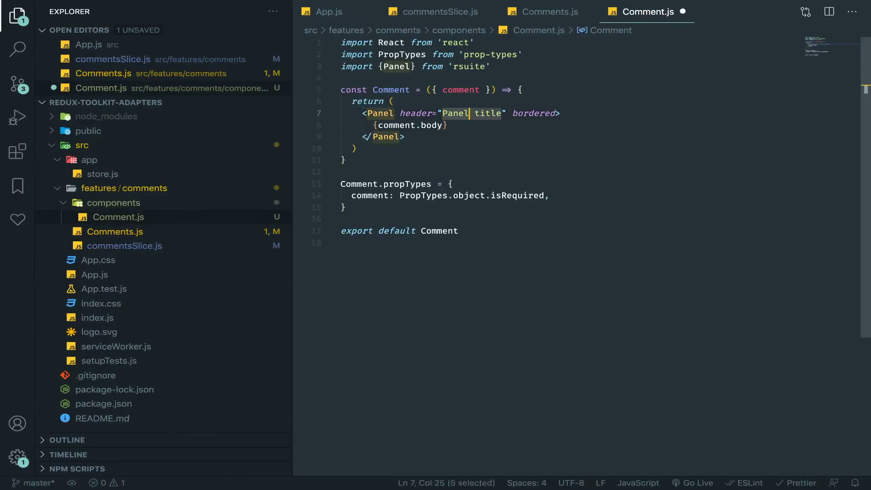
text({comment.)
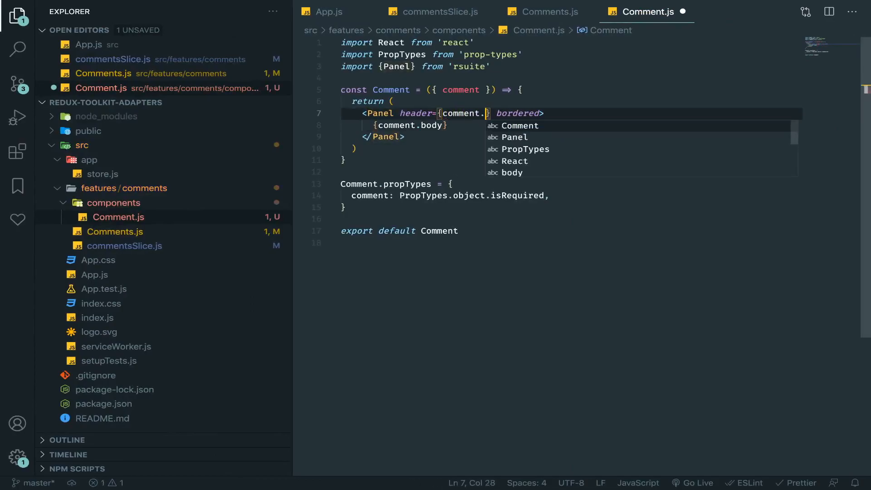
text(name)
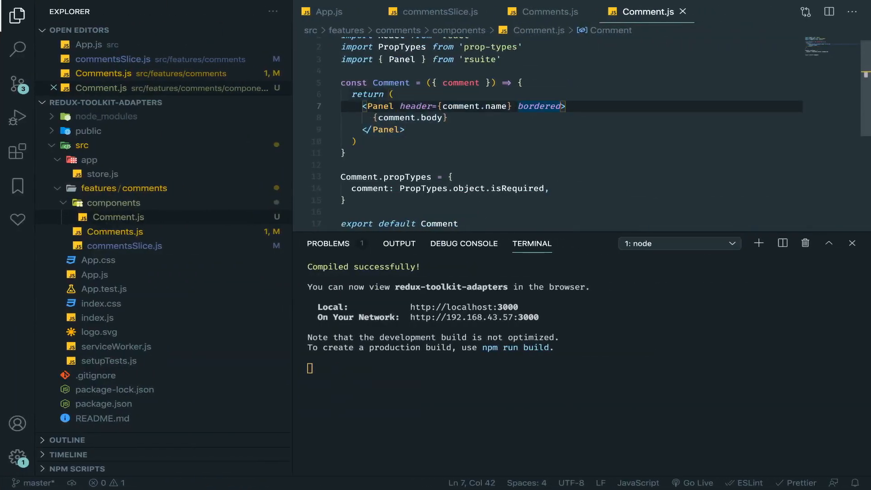
text(,)
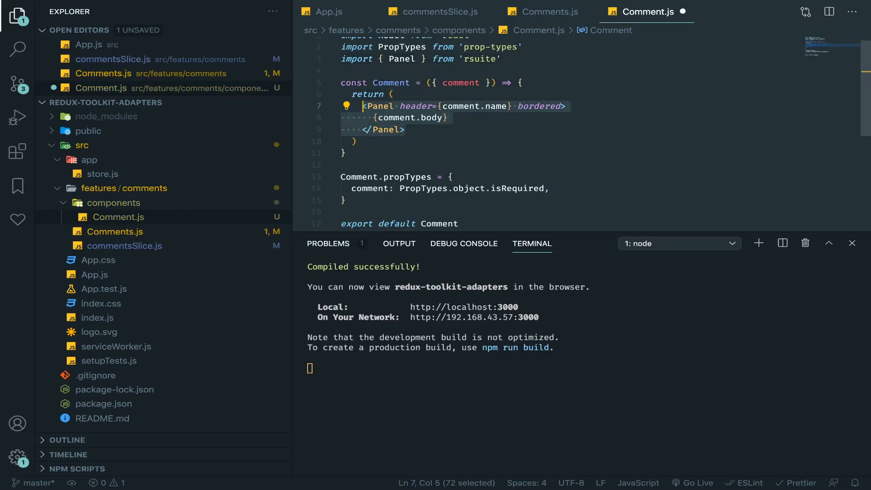
Add style={{ margin: 20 }} to the Panel
text(style)
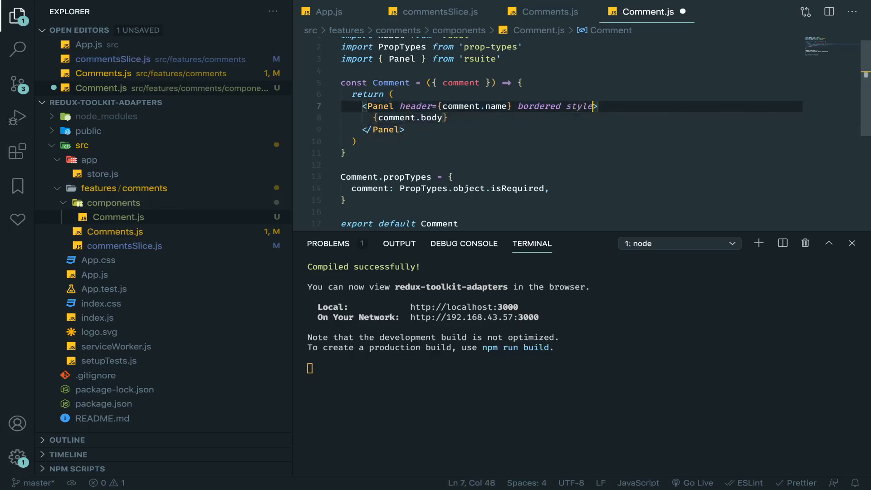
text({{mar)
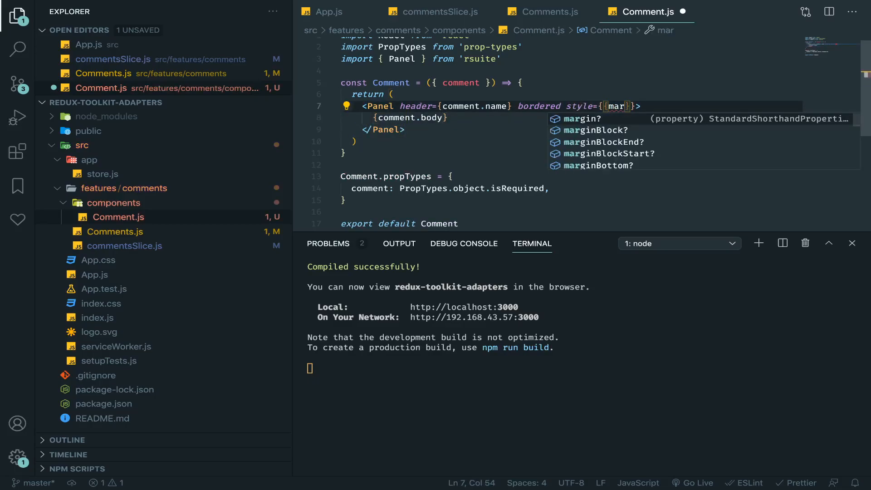
key(Ctrl+Shift+P)
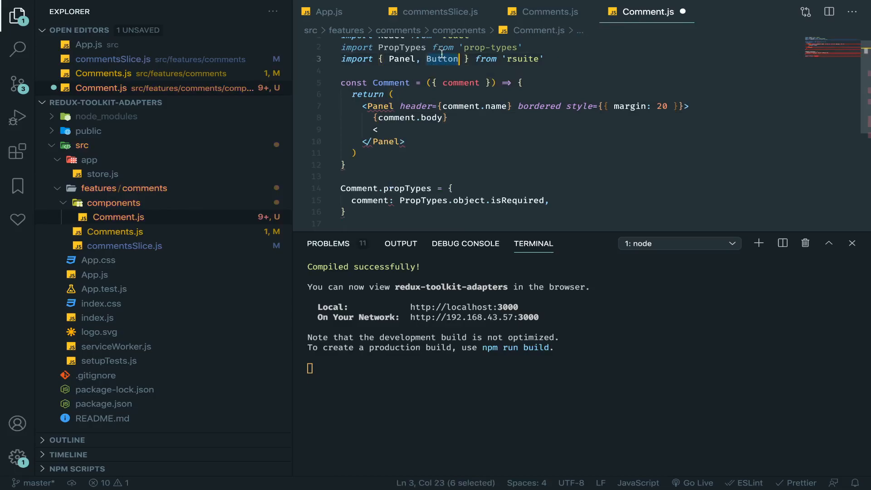
Import Button from rsuite and add Delete and Patch buttons below the body with a line break
text(,P)
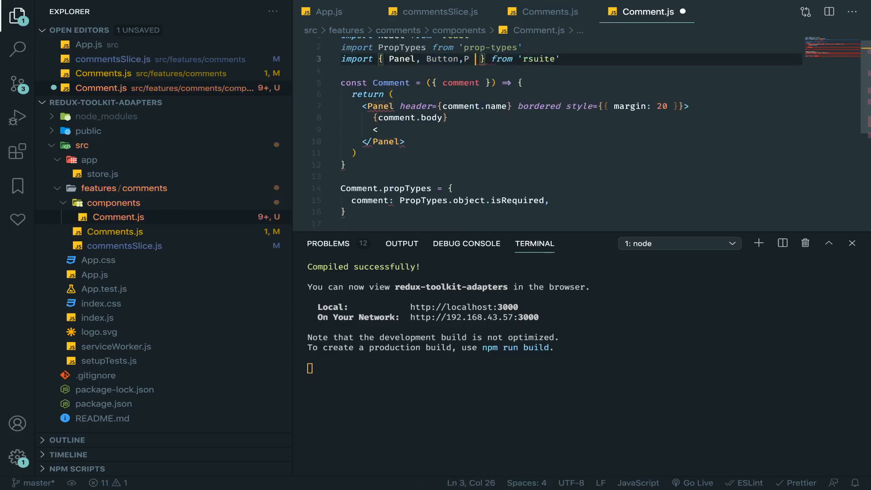
text(PanelAc)
click(572, 128)
text(Button></Button>)
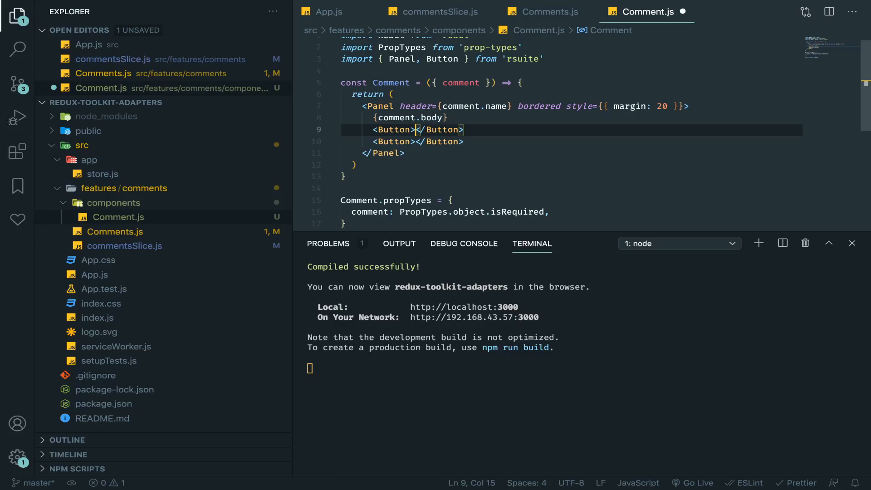
text(Delete)
click(571, 142)
text(Patch)
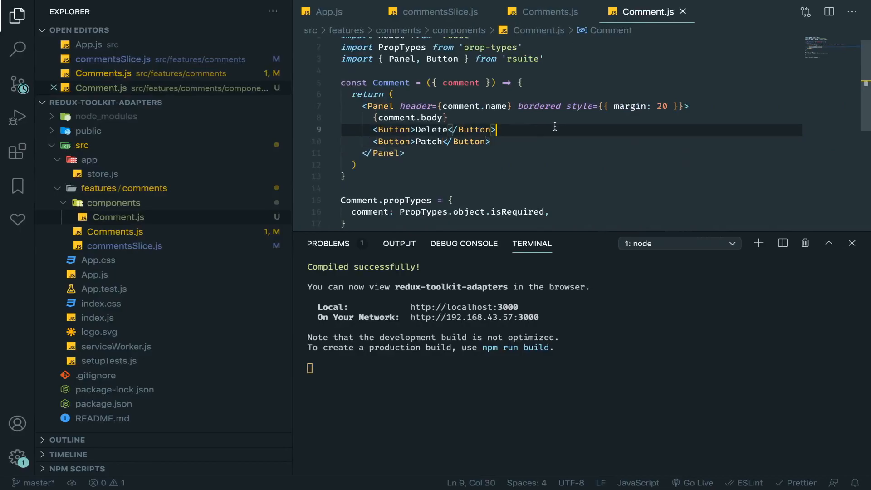
text(<br/ >)
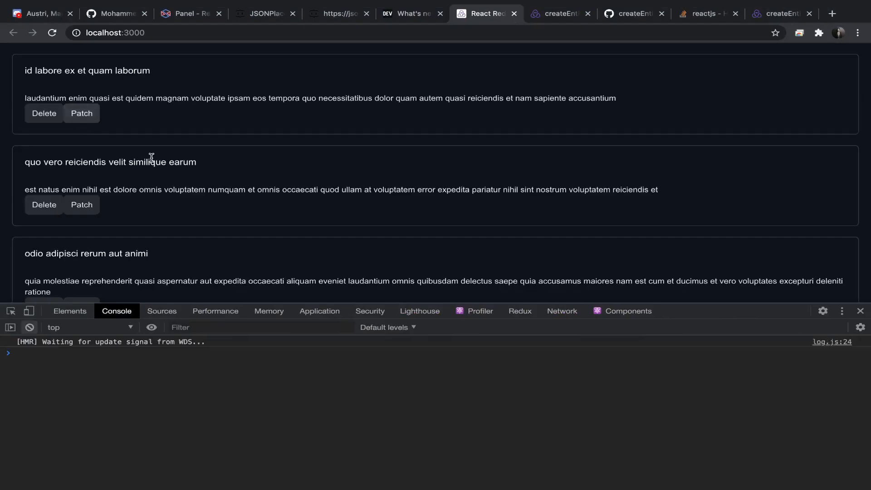
Reach the rsuite Button documentation's ButtonGroup examples by searching 'group' in the page outline
click(187, 14)
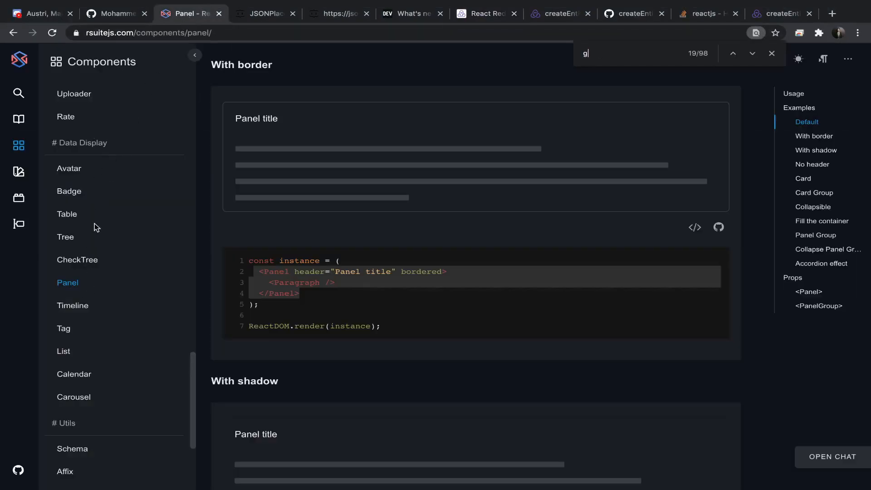
text(roup)
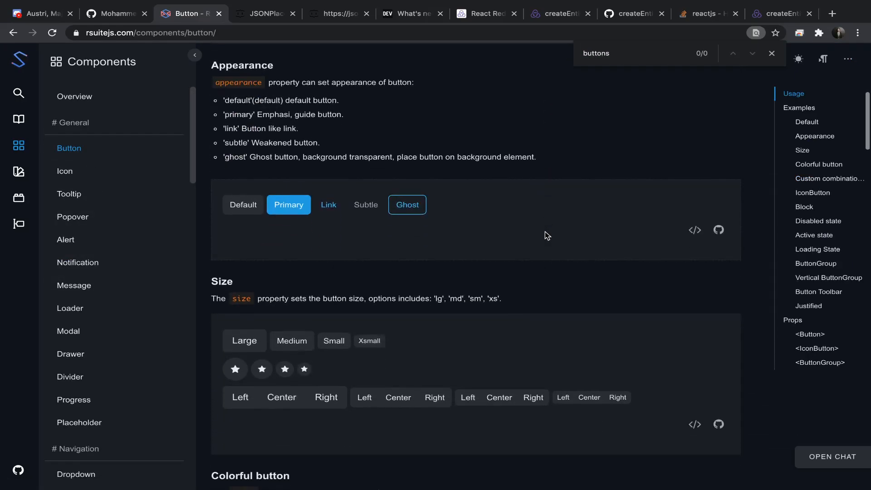
text(group)
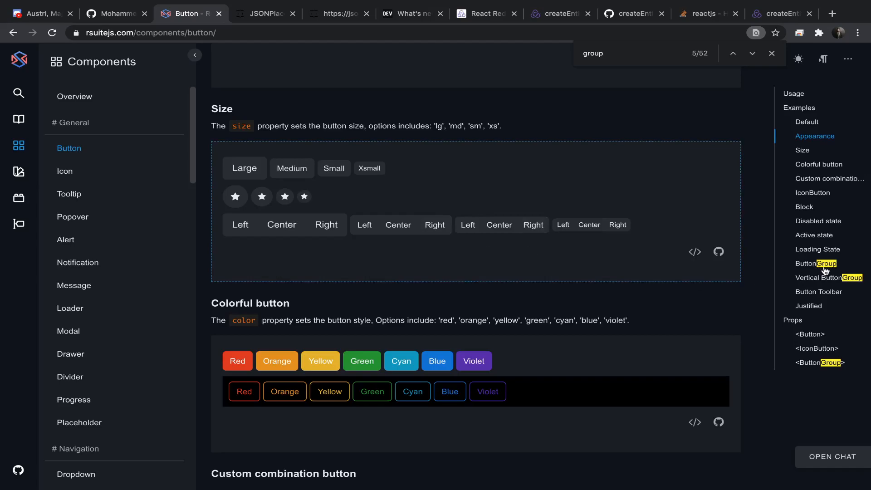
click(814, 263)
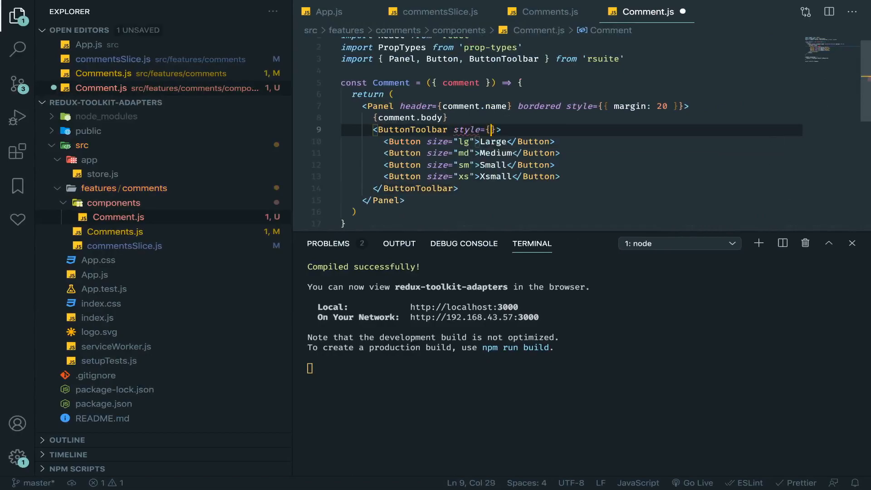
Begin a margin style on the ButtonToolbar wrapping the Large, Medium, Small and Xsmall buttons
text(marring)
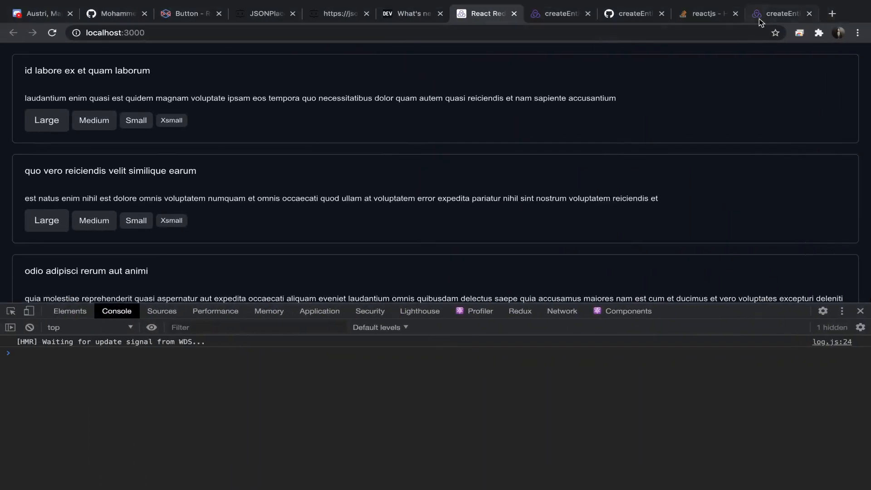
Show the source of the rsuite Colorful button example on the Button docs page
click(188, 14)
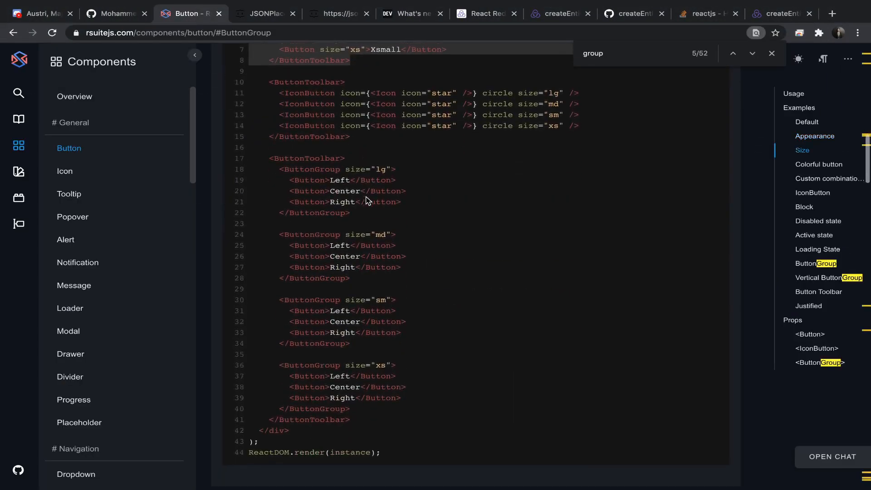
scroll(down, 3)
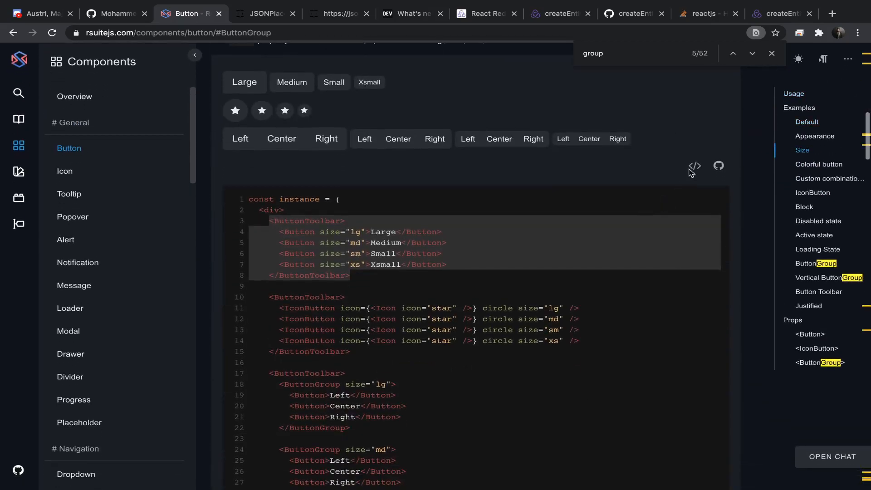
scroll(down, 3)
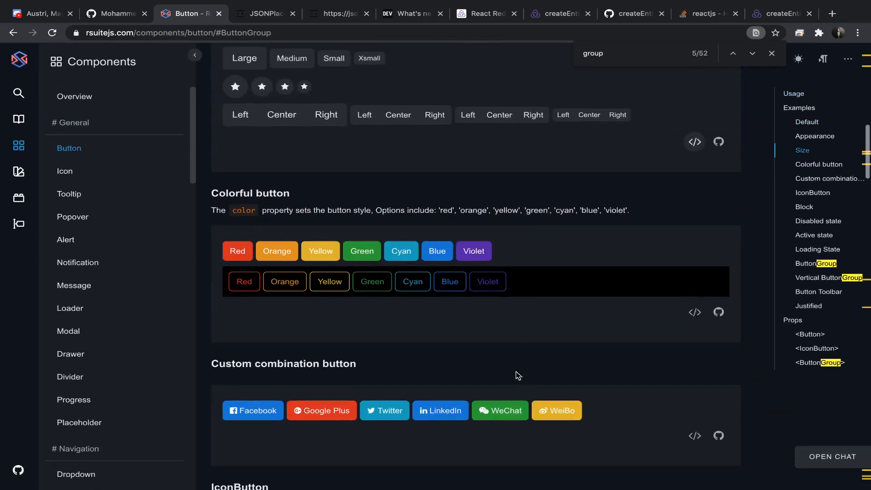
scroll(down, 3)
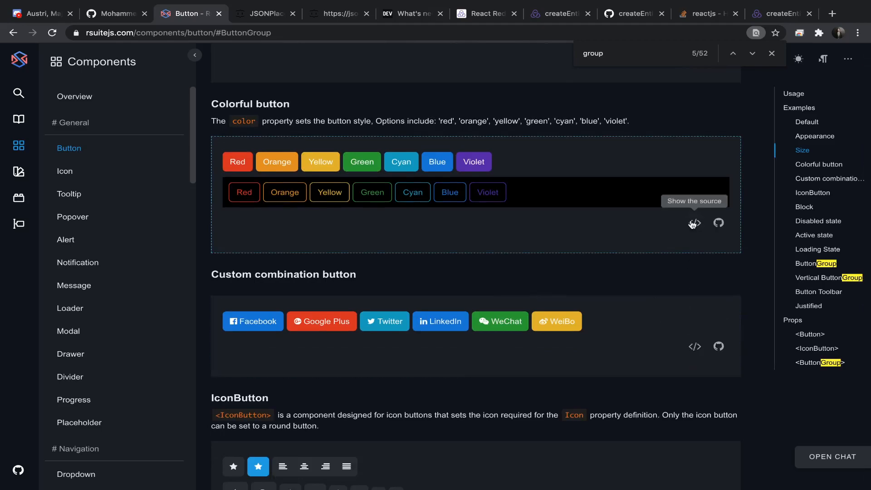
click(695, 223)
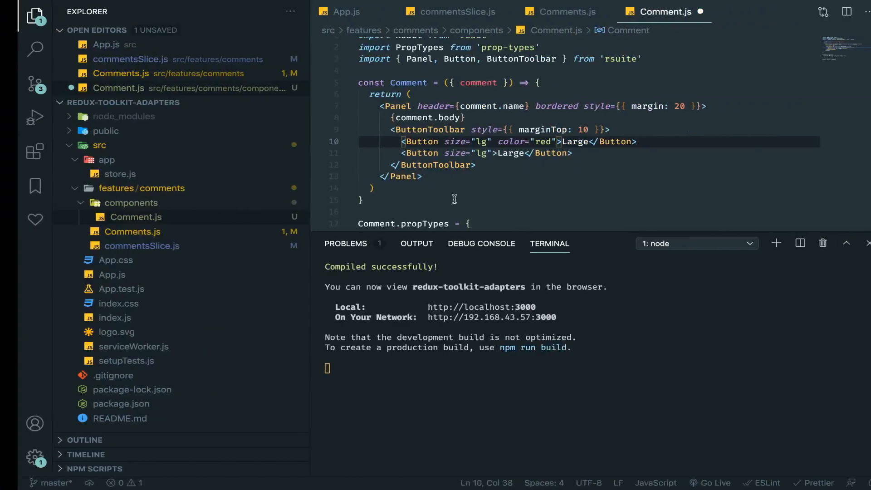
Give the second Button color="cyan" and the label Patch
text(color=)
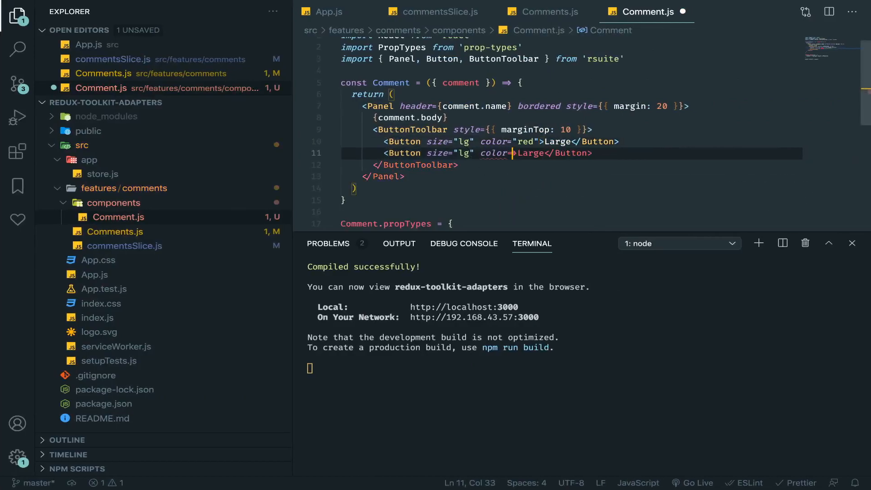
text(cyan">Pa)
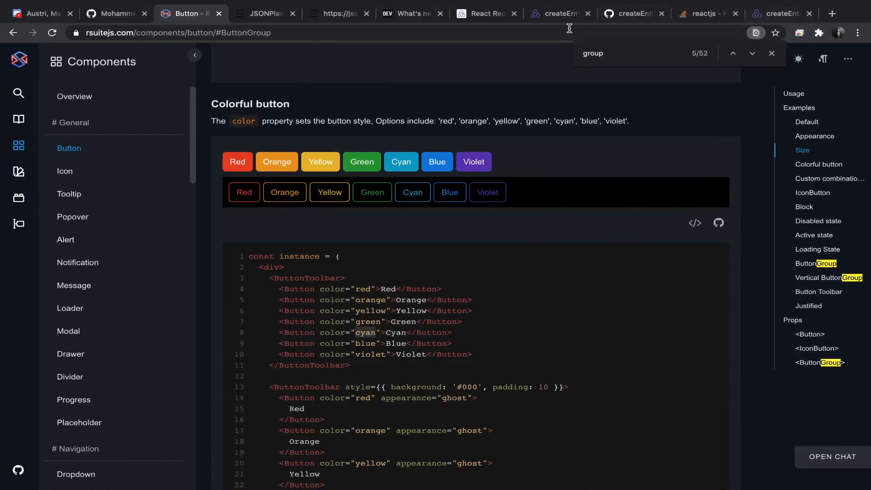
View the comment panels at localhost:3000, each with a red Delete and cyan Patch button
click(484, 12)
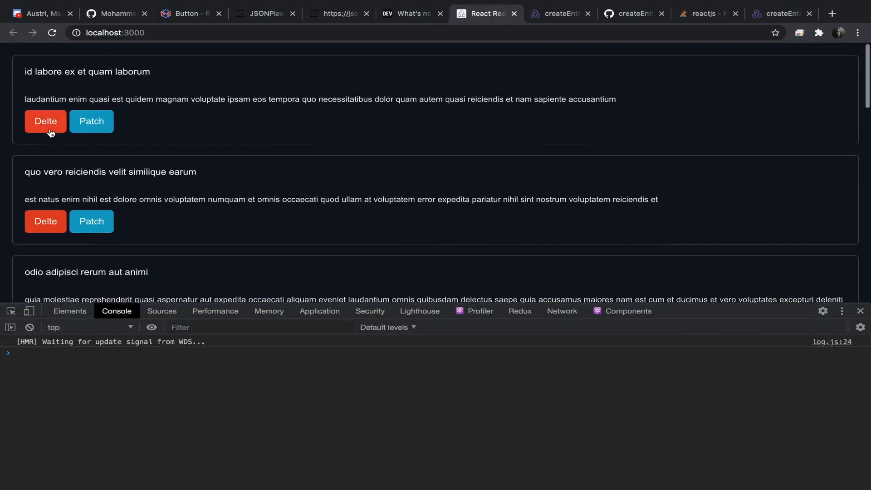
scroll(down, 3)
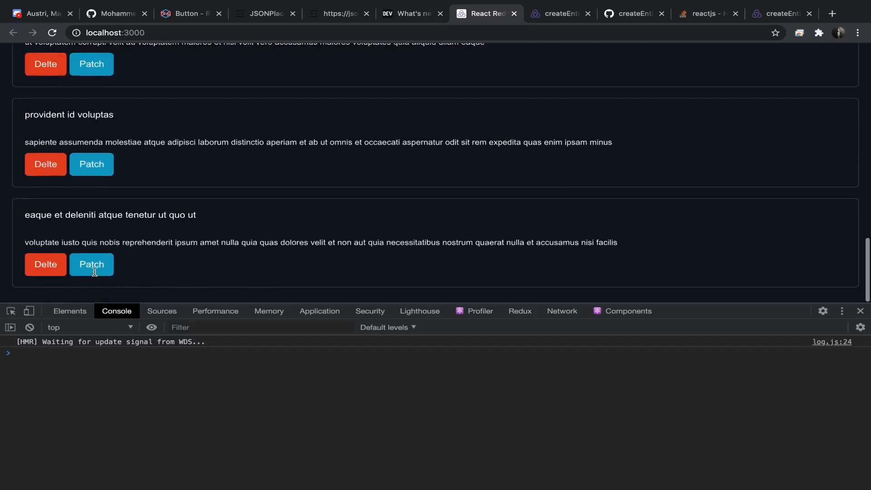